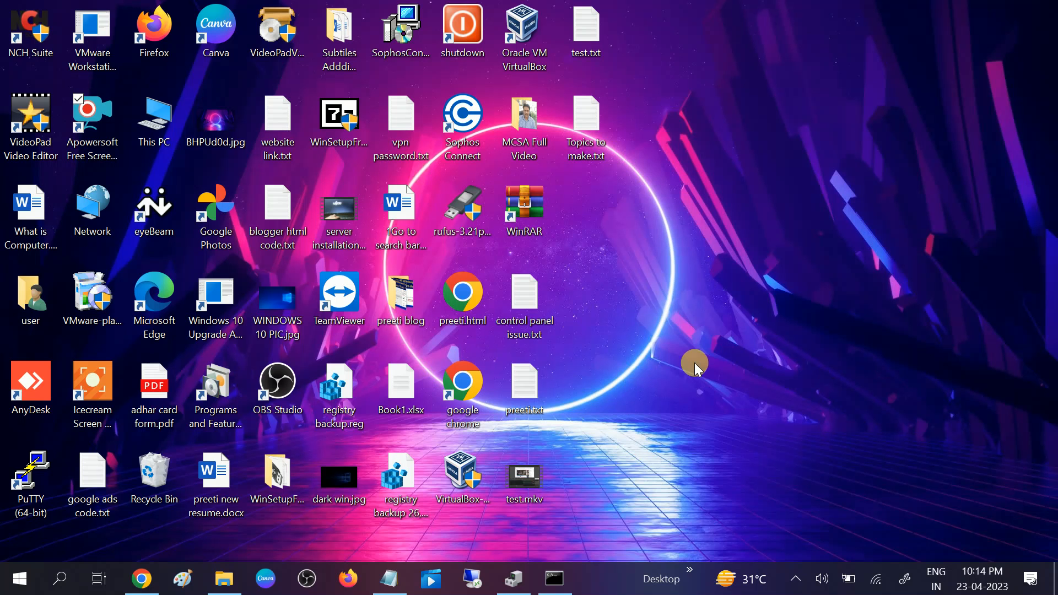
pyautogui.moveTo(700, 343)
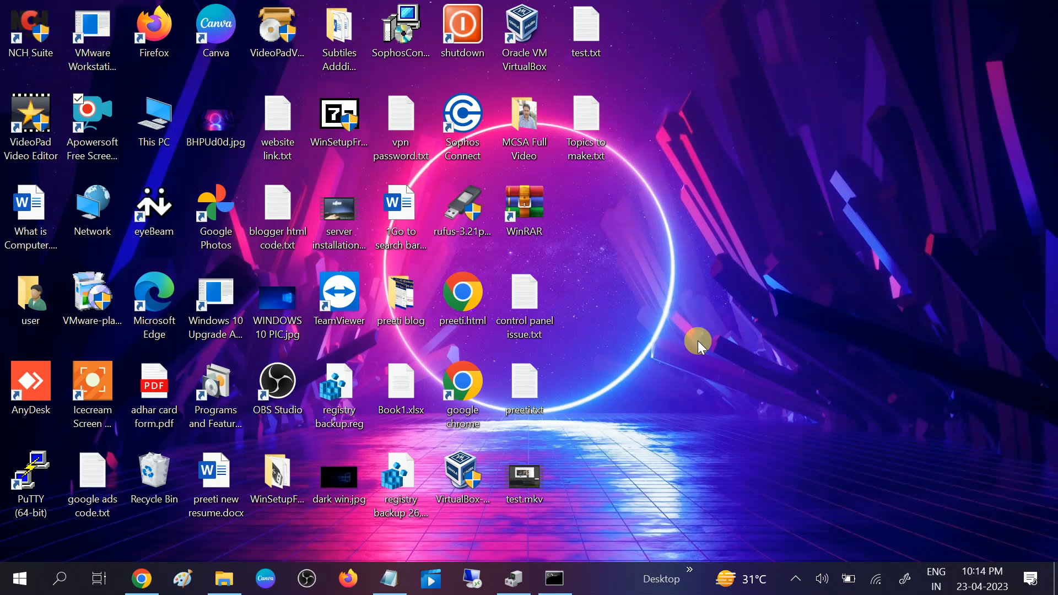
pyautogui.moveTo(639, 334)
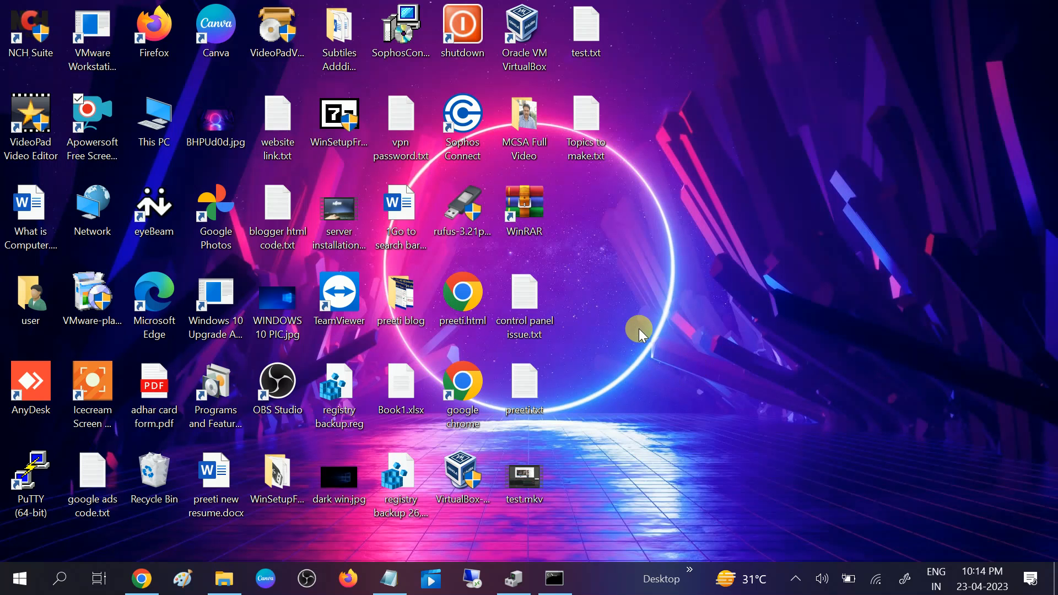
pyautogui.moveTo(523, 256)
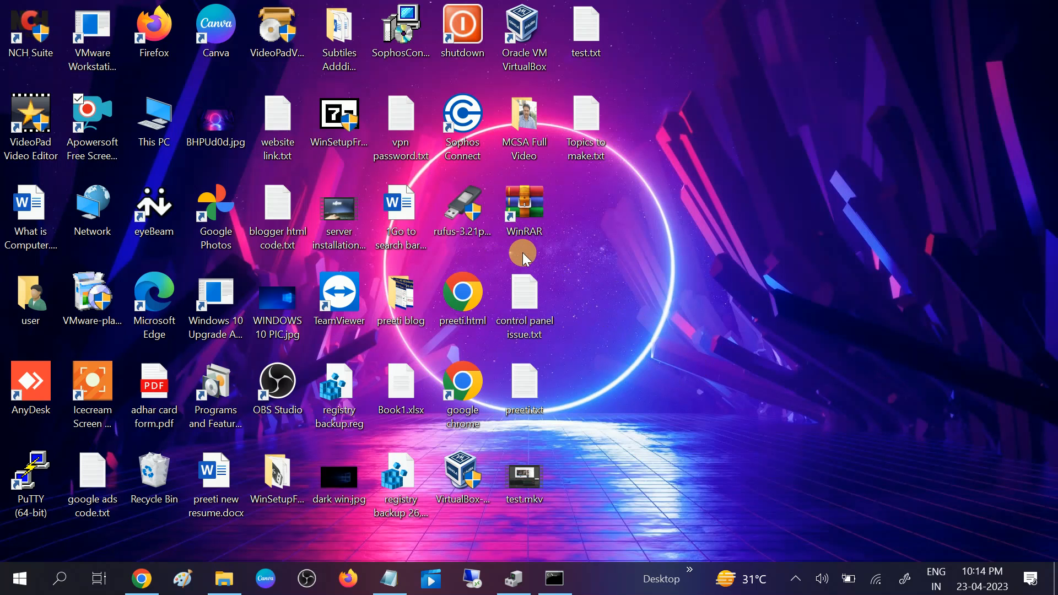
pyautogui.moveTo(653, 225)
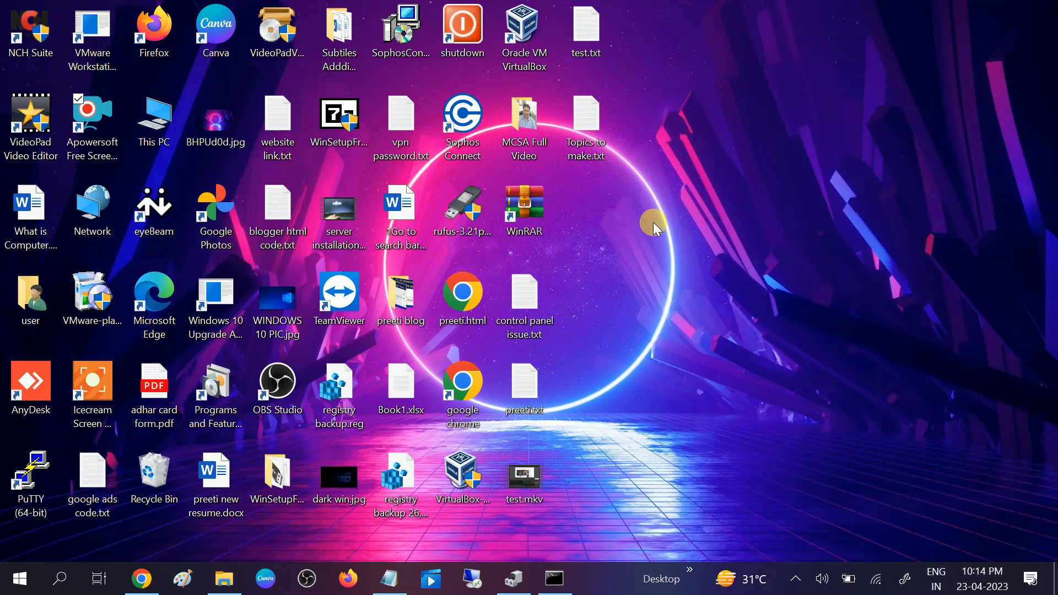
pyautogui.moveTo(657, 244)
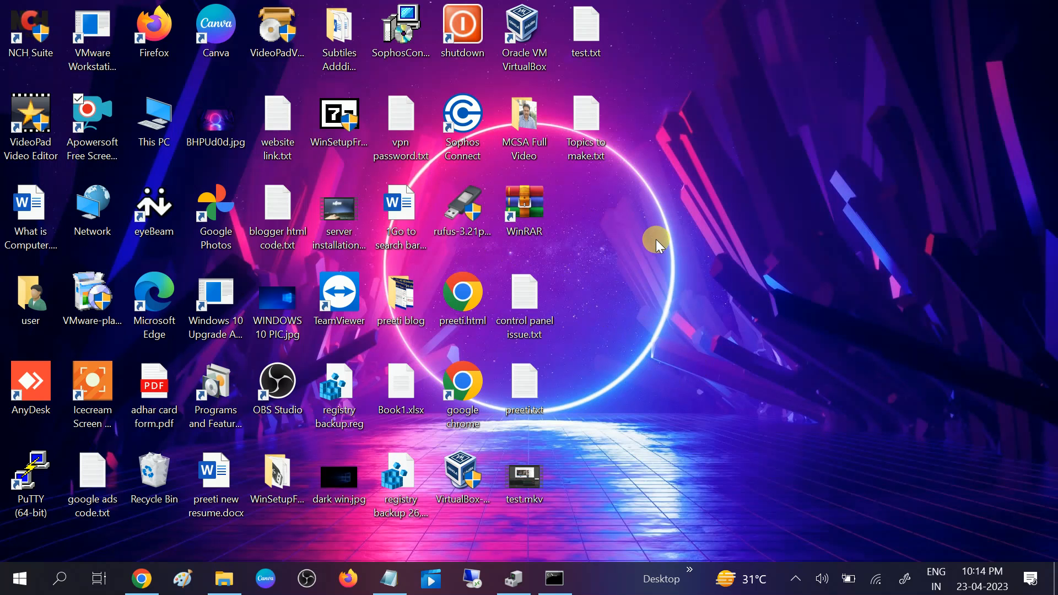
pyautogui.moveTo(683, 240)
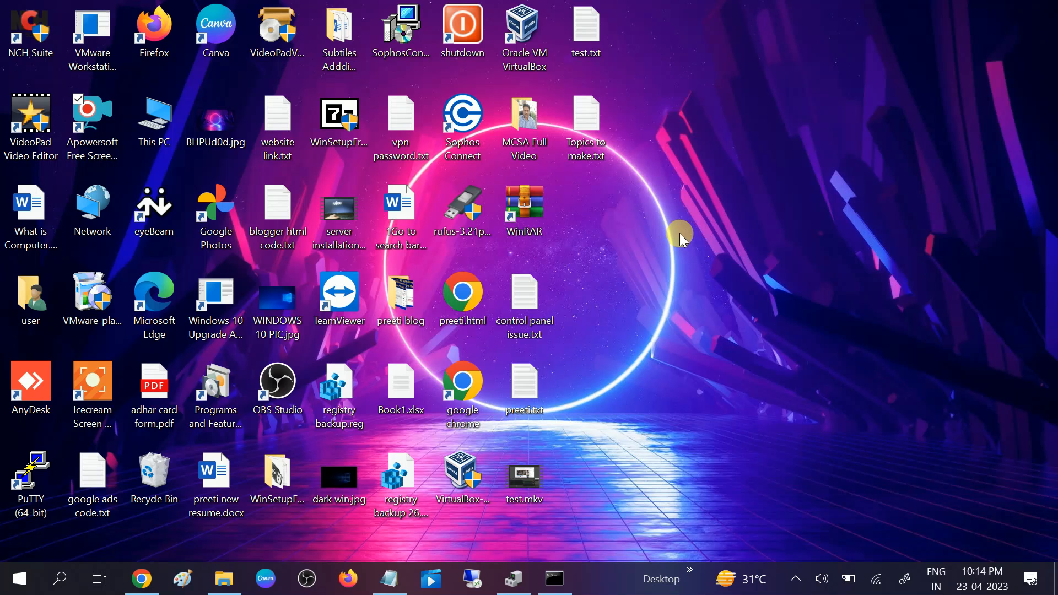
# Search 'add or remove programs' and scroll Apps & features down to Skype
pyautogui.click(462, 390)
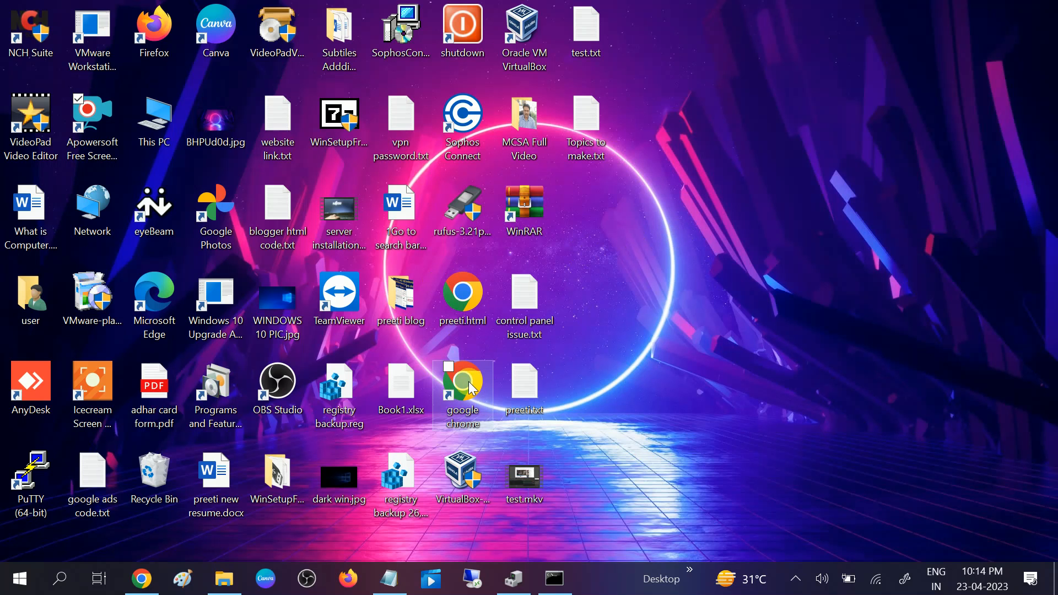
pyautogui.moveTo(617, 339)
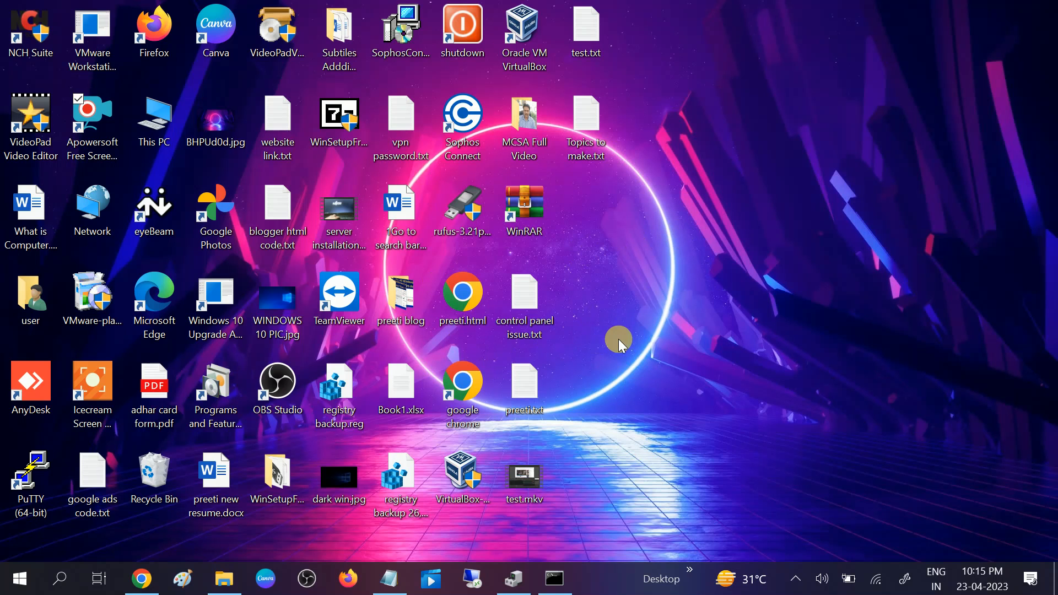
pyautogui.moveTo(74, 540)
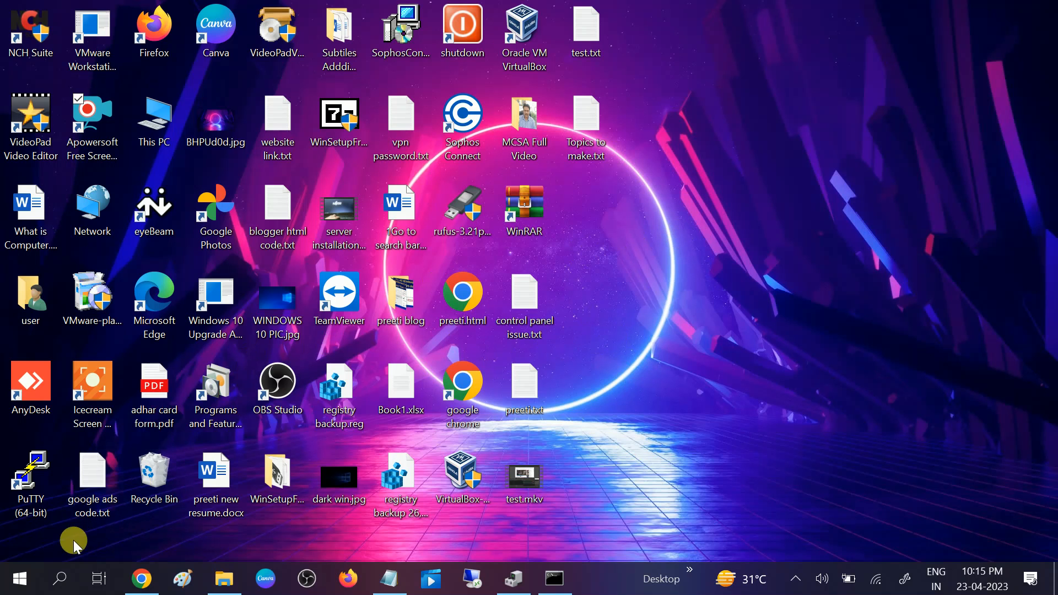
pyautogui.click(59, 578)
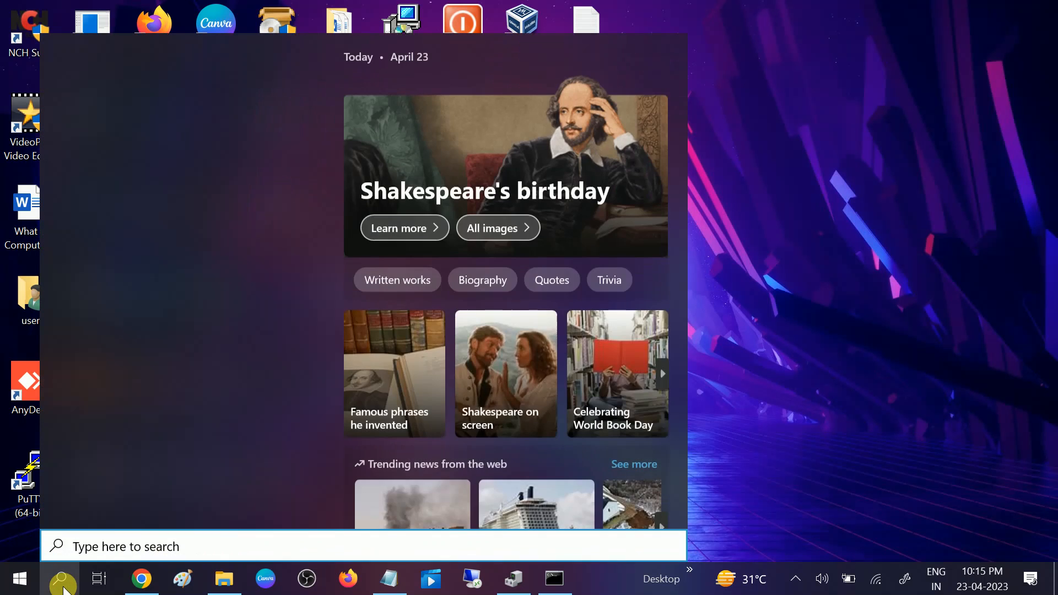
pyautogui.write('add re')
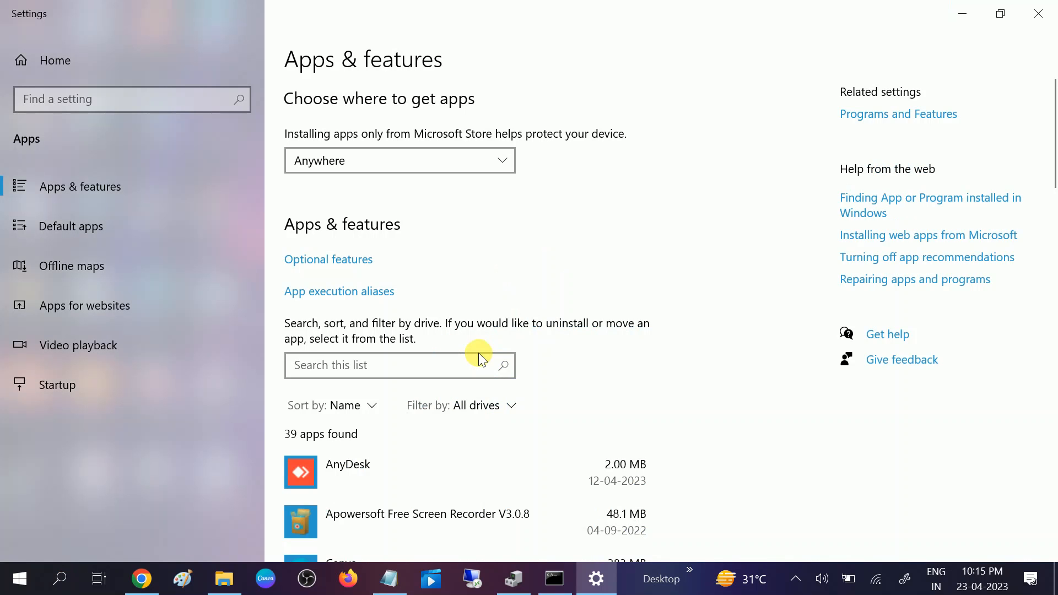
pyautogui.moveTo(579, 478)
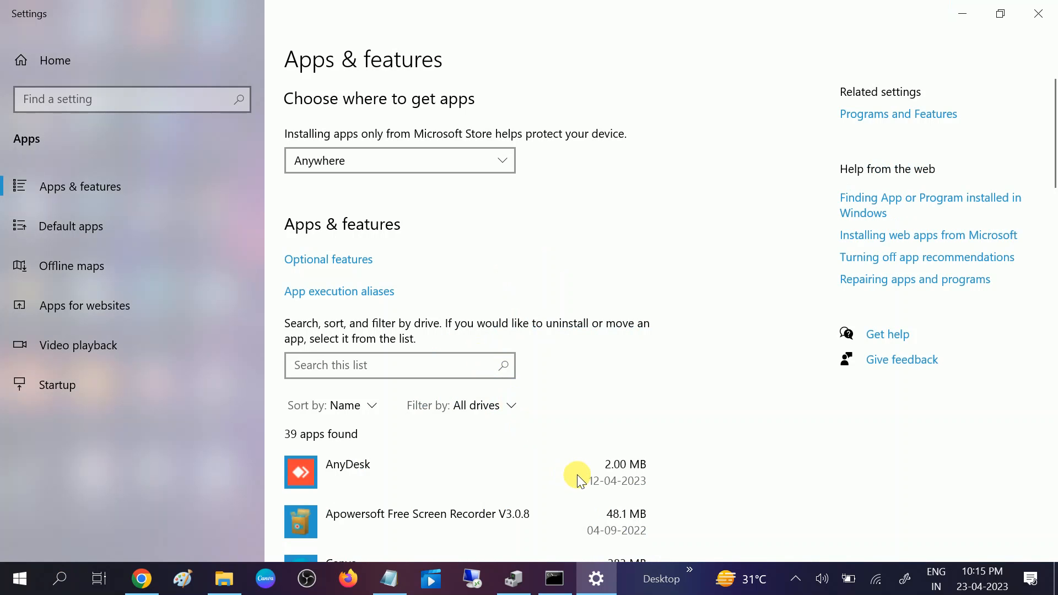
pyautogui.moveTo(1051, 168)
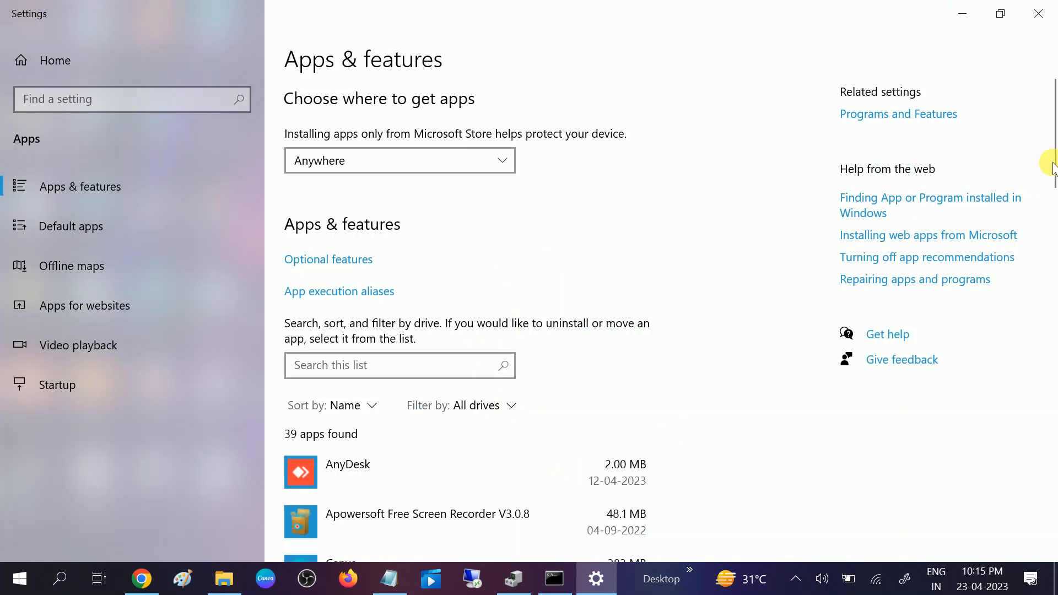
pyautogui.scroll(-3)
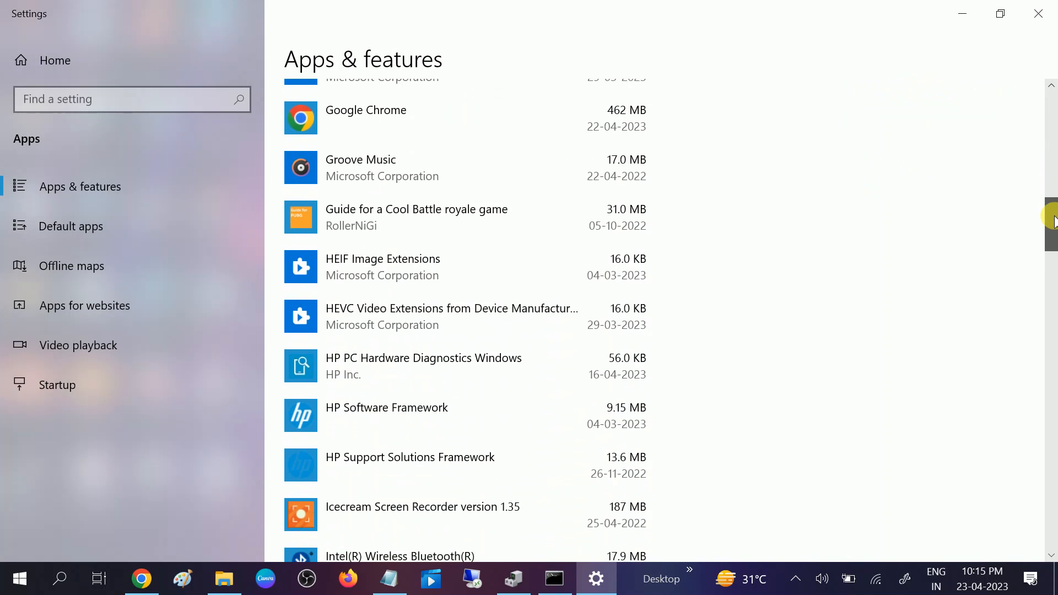
pyautogui.scroll(-3)
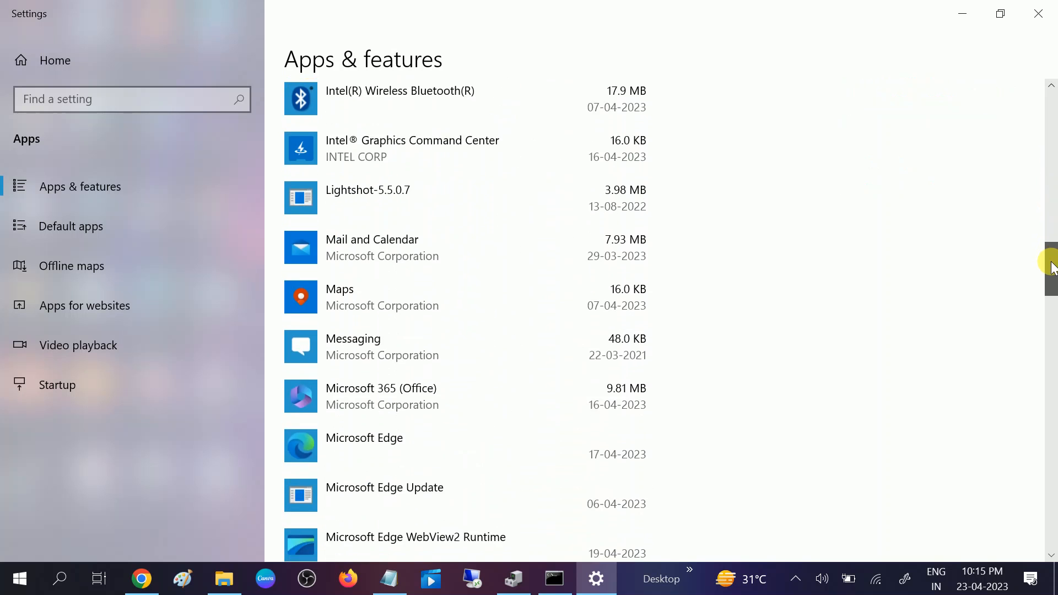
pyautogui.scroll(-3)
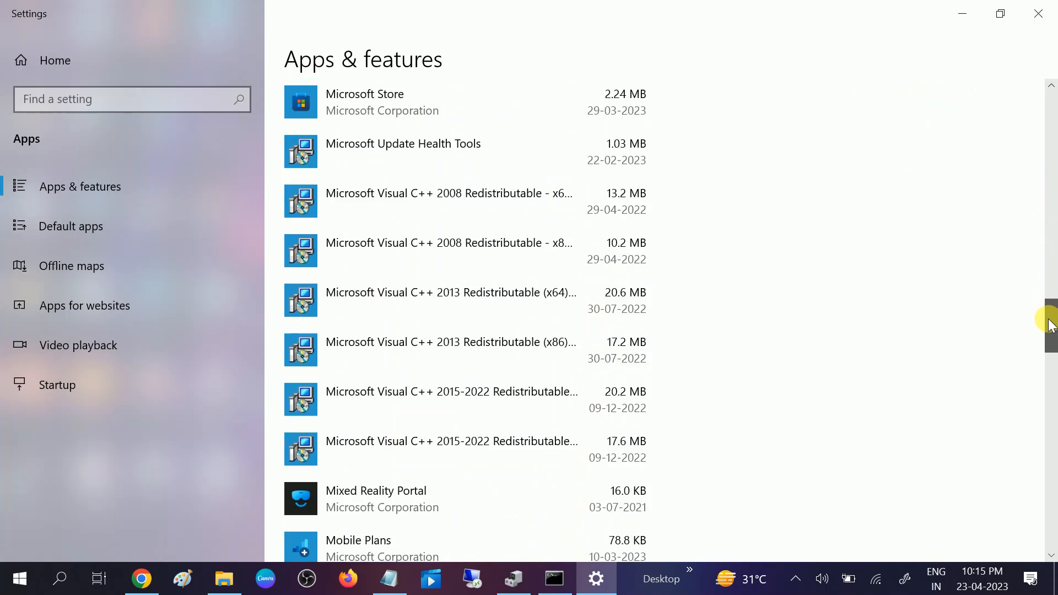
pyautogui.scroll(-3)
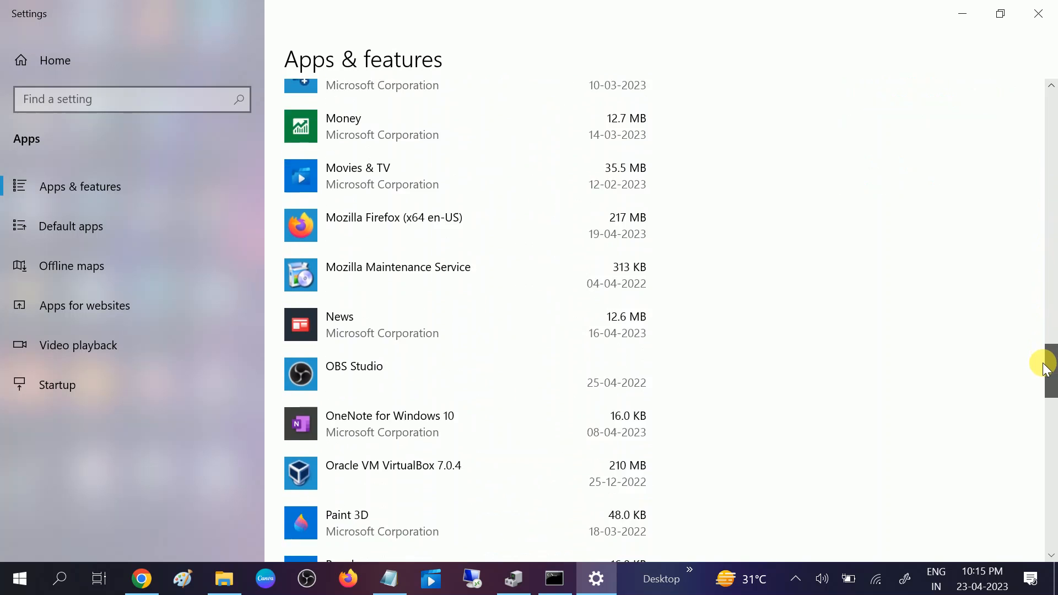
pyautogui.scroll(-3)
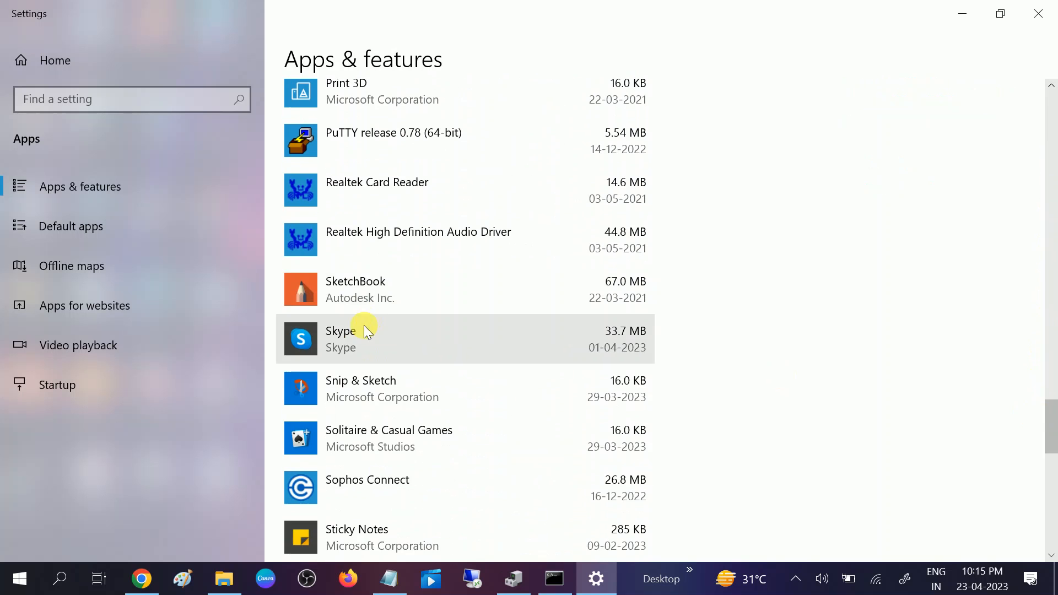
# Select Skype in Apps & features and open its Advanced options page
pyautogui.click(340, 330)
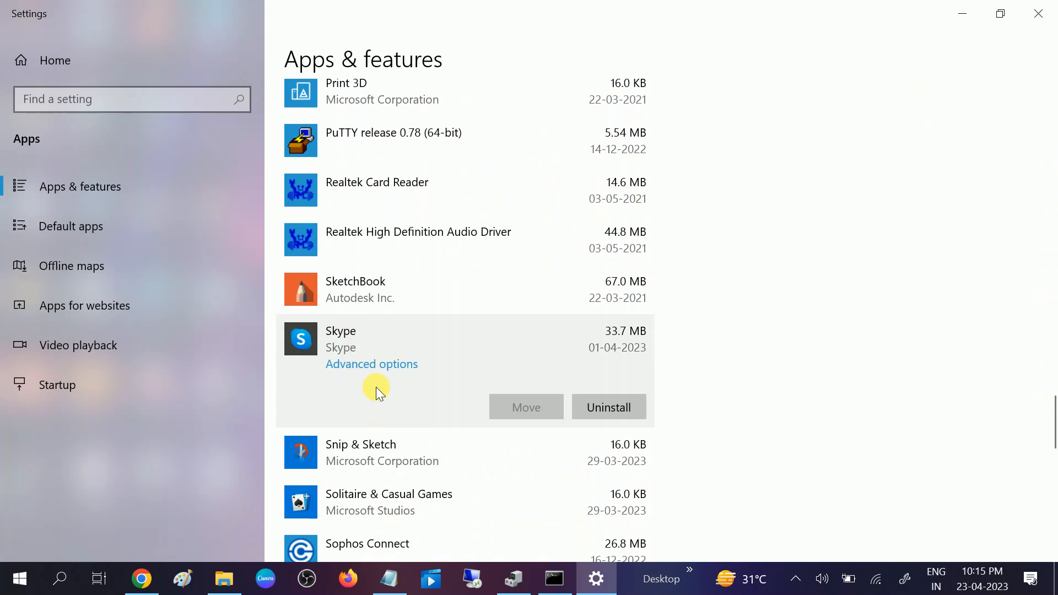
pyautogui.moveTo(362, 372)
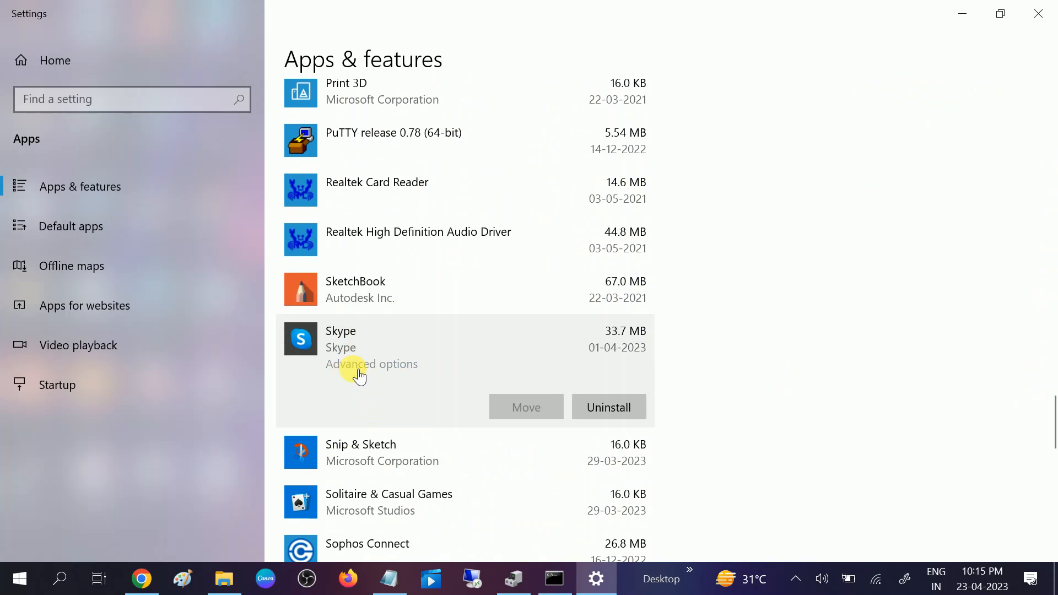
pyautogui.click(370, 363)
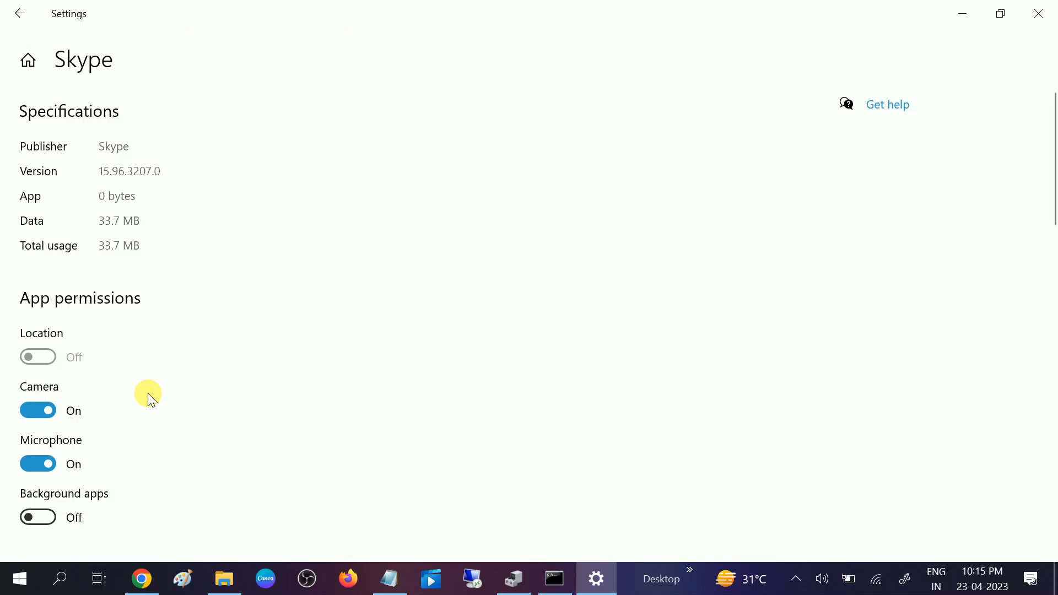
pyautogui.moveTo(173, 336)
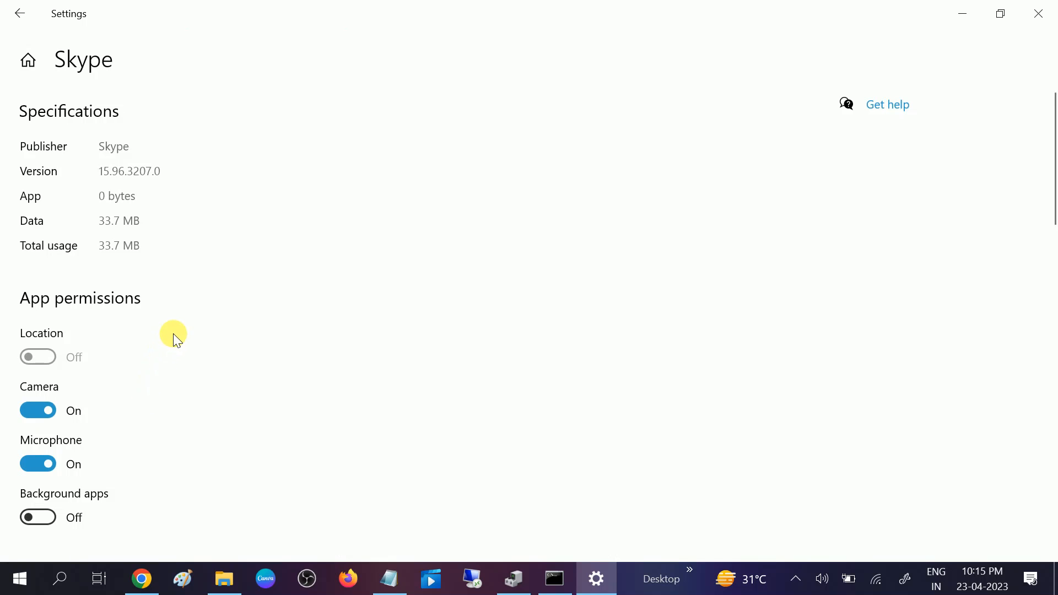
# Repair Skype, then reset it and confirm deleting its data
pyautogui.scroll(-3)
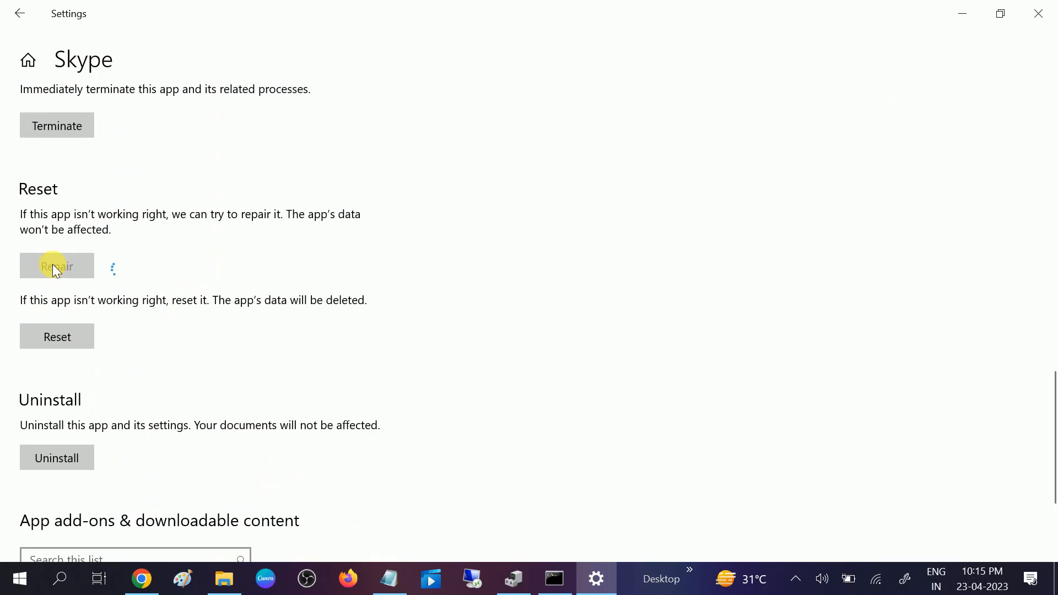
pyautogui.click(57, 266)
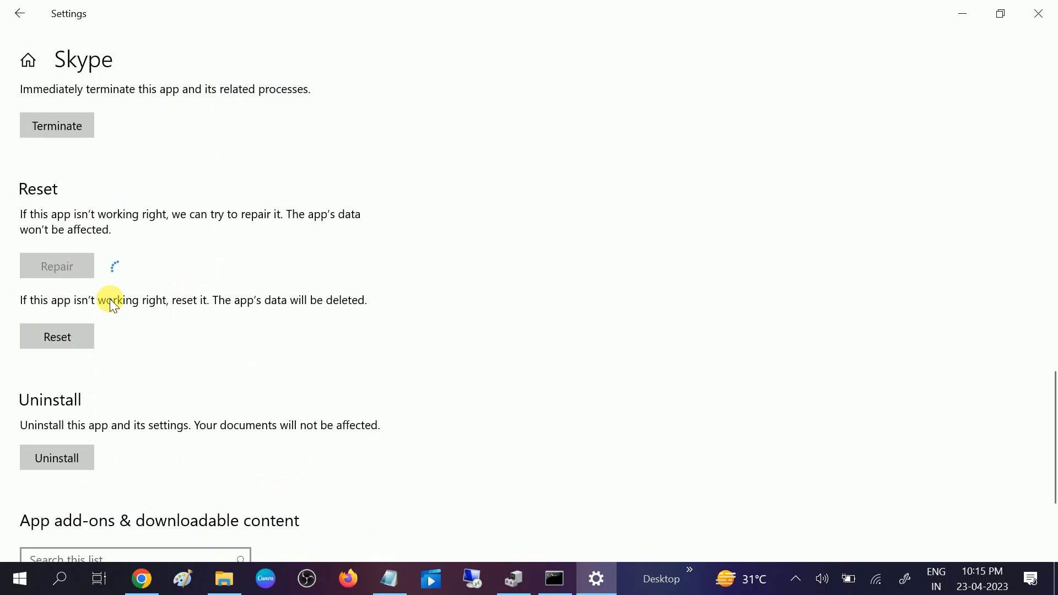
pyautogui.click(56, 266)
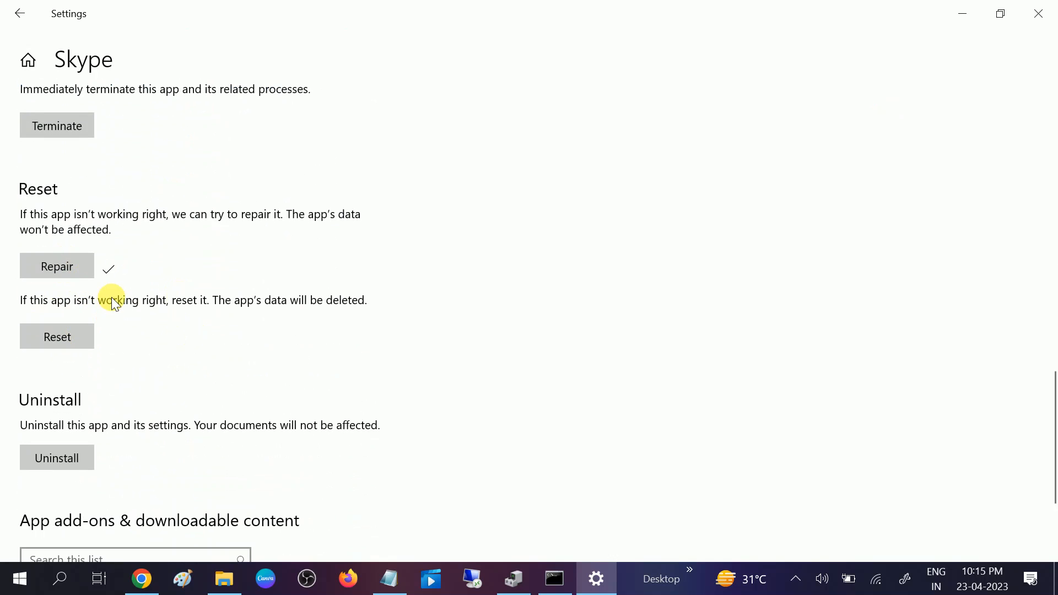
pyautogui.moveTo(57, 167)
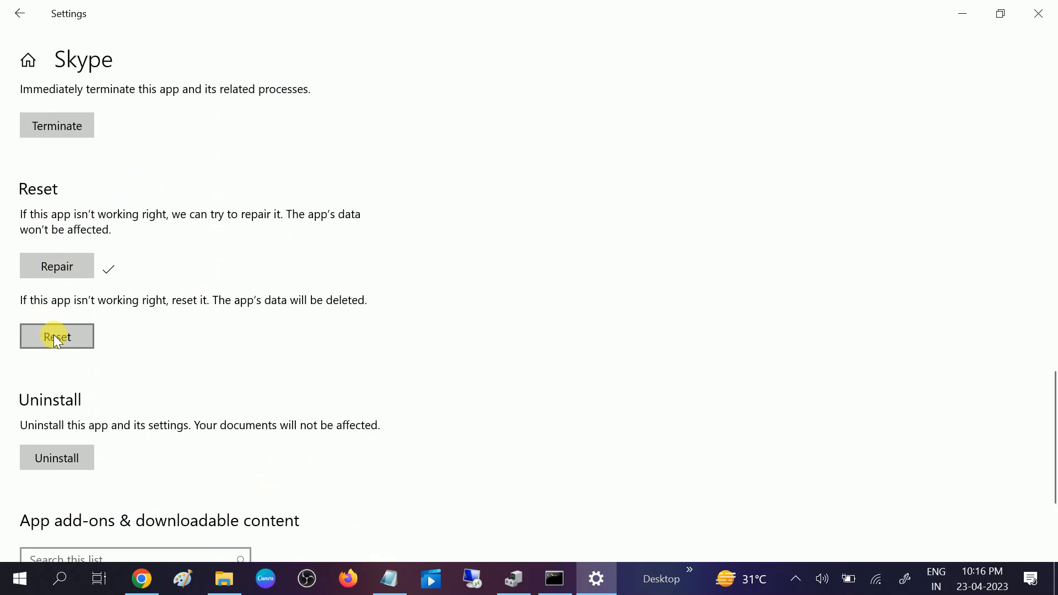
pyautogui.click(57, 336)
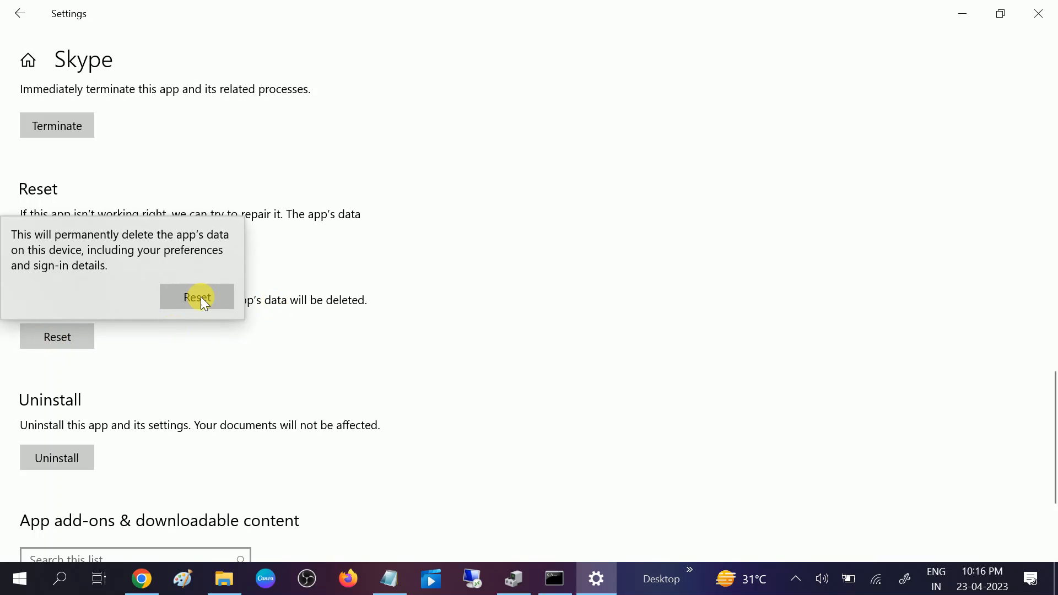
pyautogui.click(196, 297)
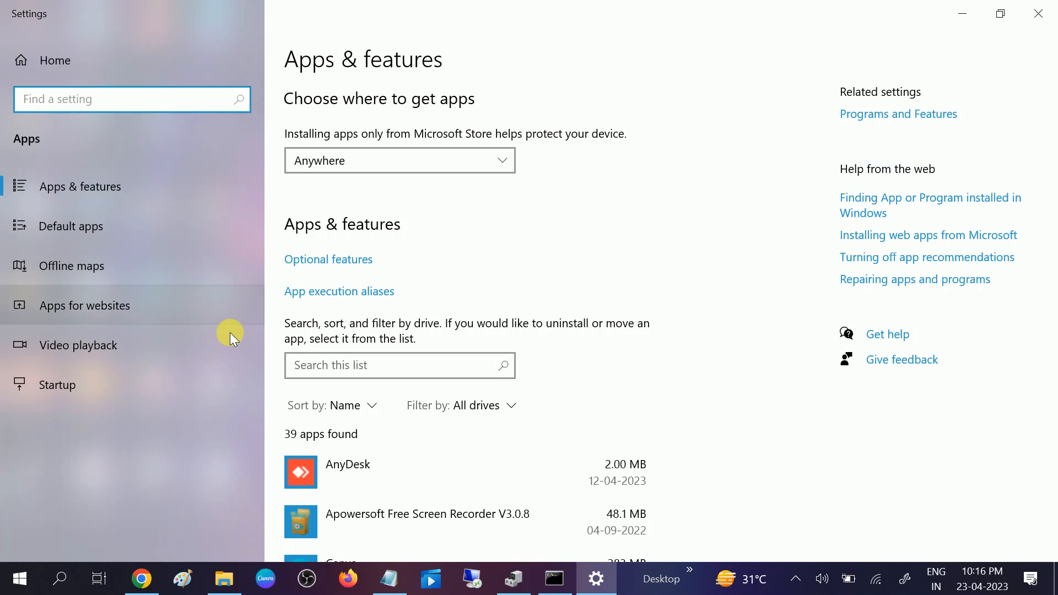
pyautogui.moveTo(299, 307)
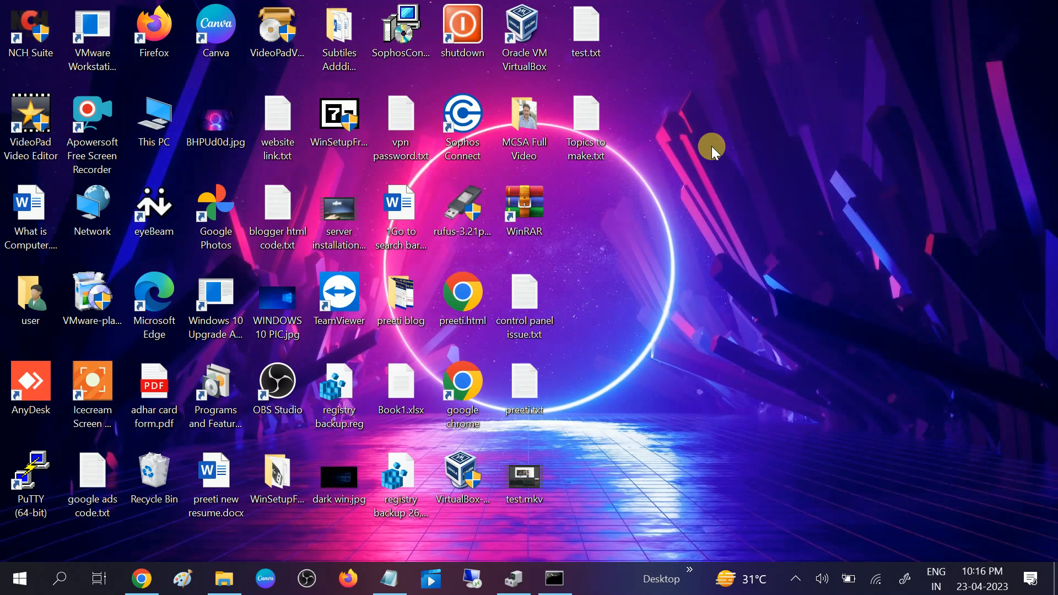
pyautogui.moveTo(674, 324)
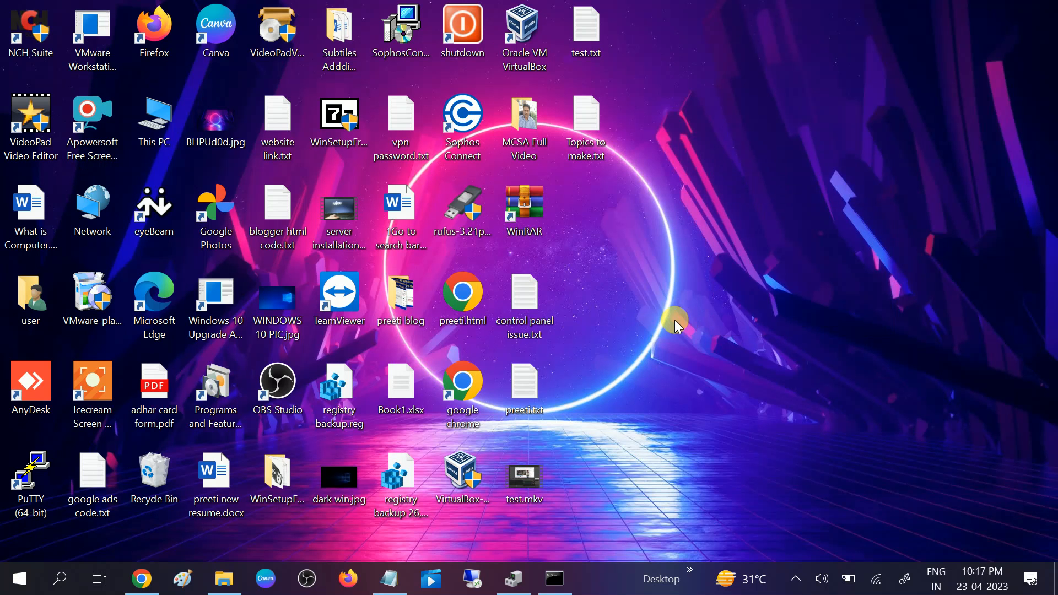
pyautogui.moveTo(351, 385)
pyautogui.write('s')
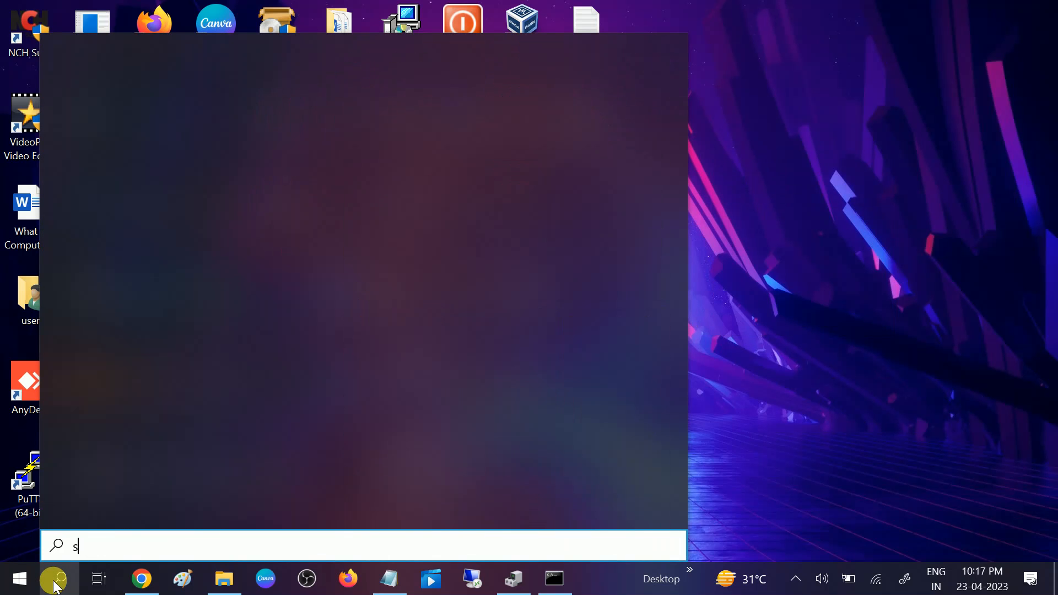
# Search for 'services' and launch the Services app from Best match
pyautogui.write('ervices')
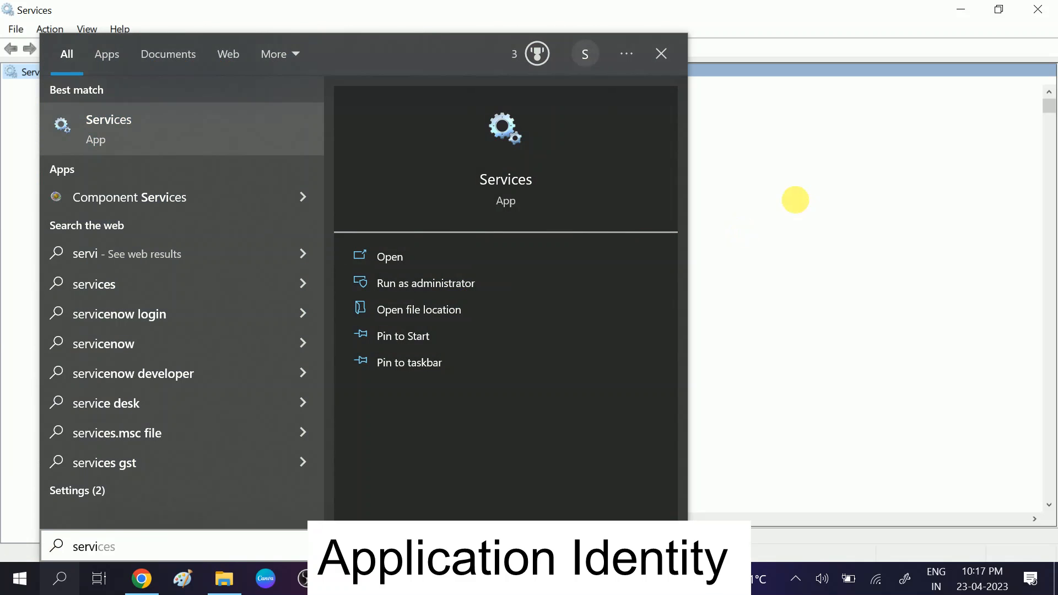
pyautogui.click(390, 257)
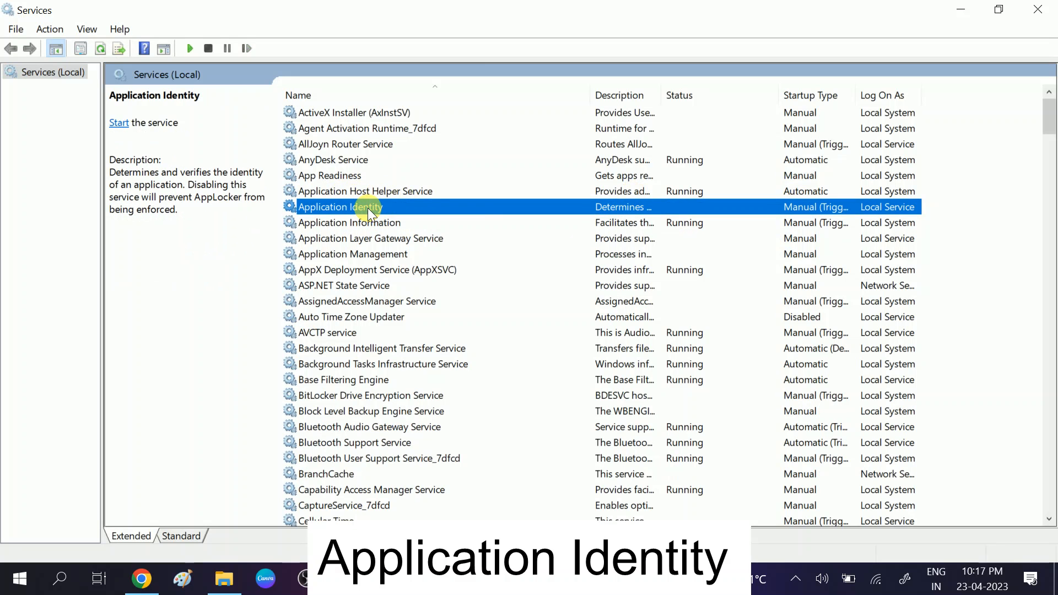
# Start the Application Identity service from its Properties dialog
pyautogui.rightClick(340, 207)
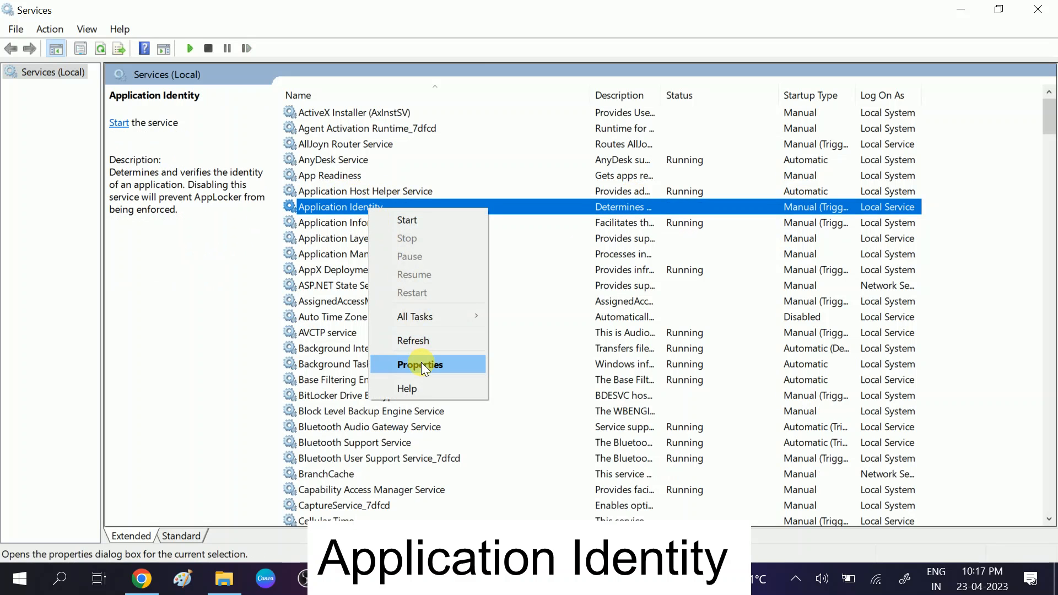
pyautogui.click(419, 364)
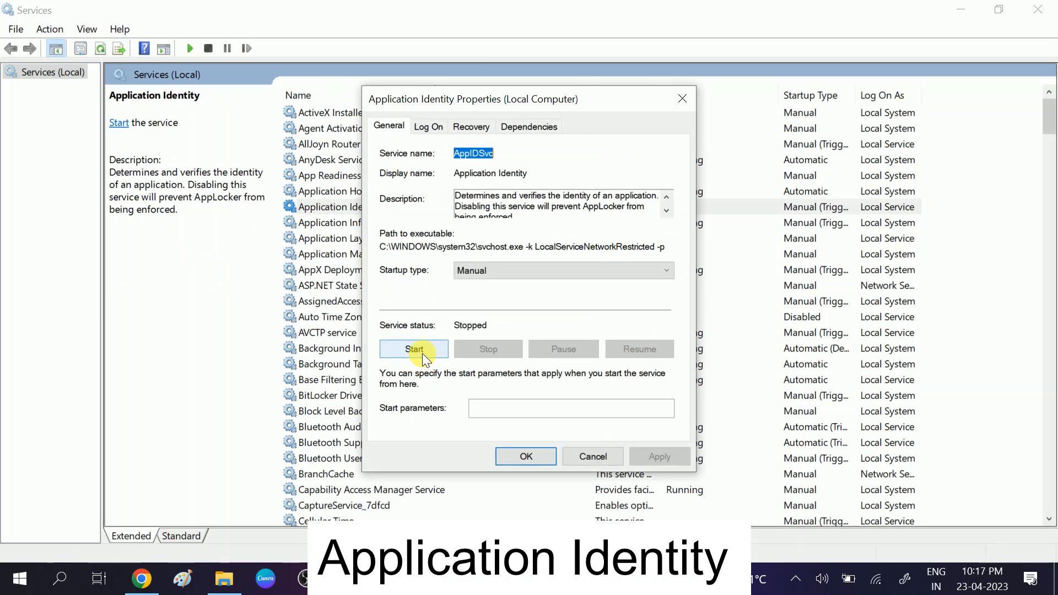
pyautogui.click(413, 349)
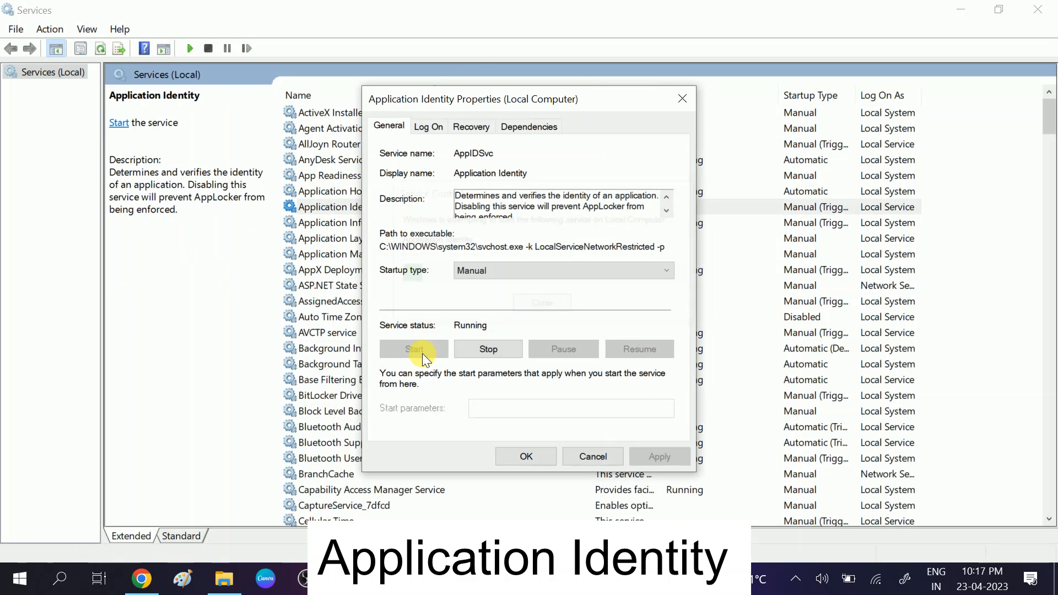
# Try setting Application Identity's startup type to Automatic, dismissing the Access denied error
pyautogui.click(414, 348)
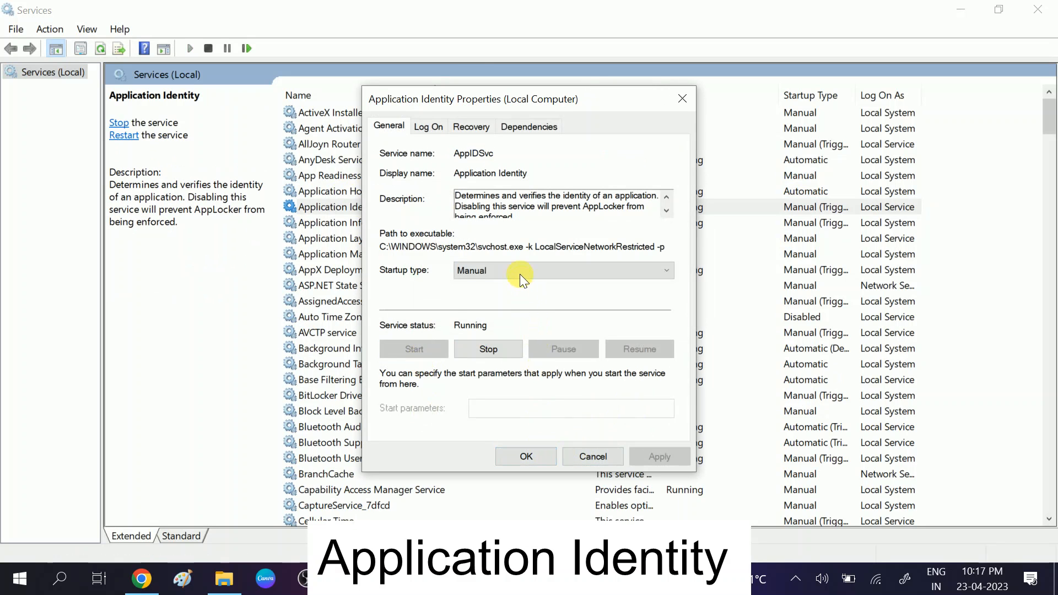
pyautogui.click(477, 270)
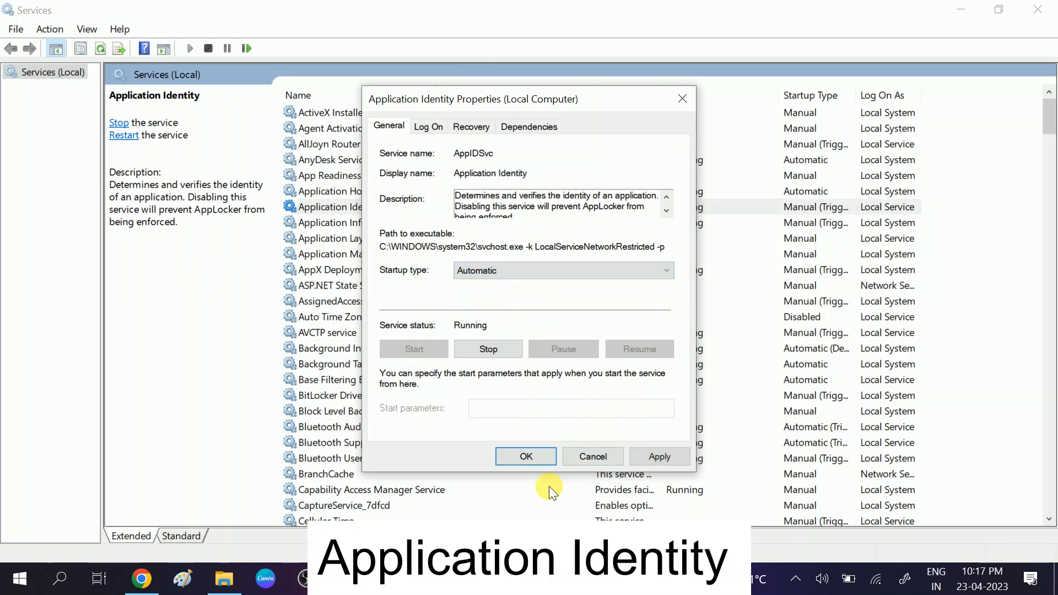
pyautogui.click(487, 348)
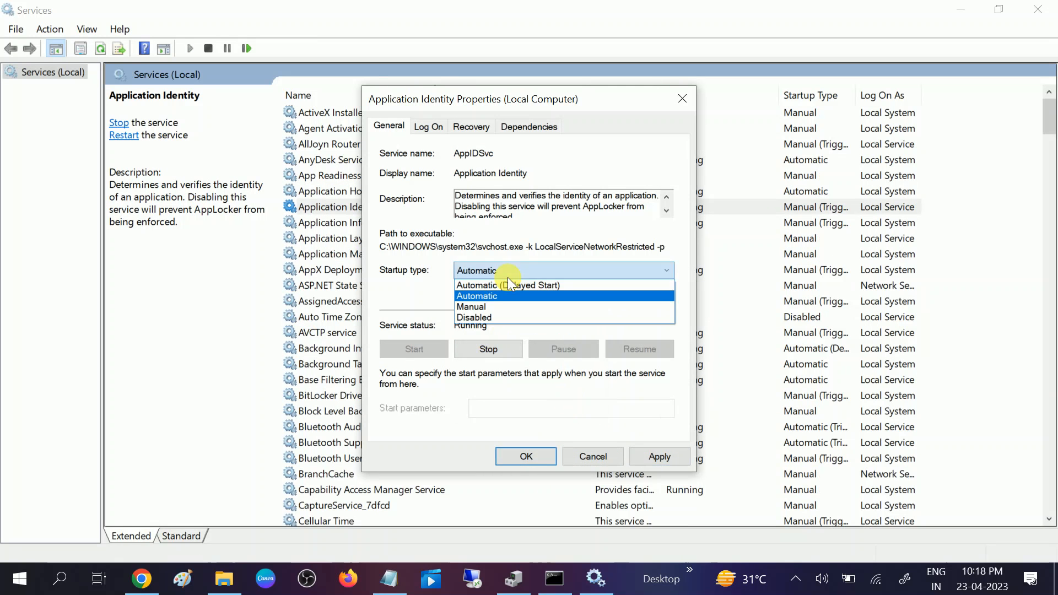
pyautogui.click(659, 457)
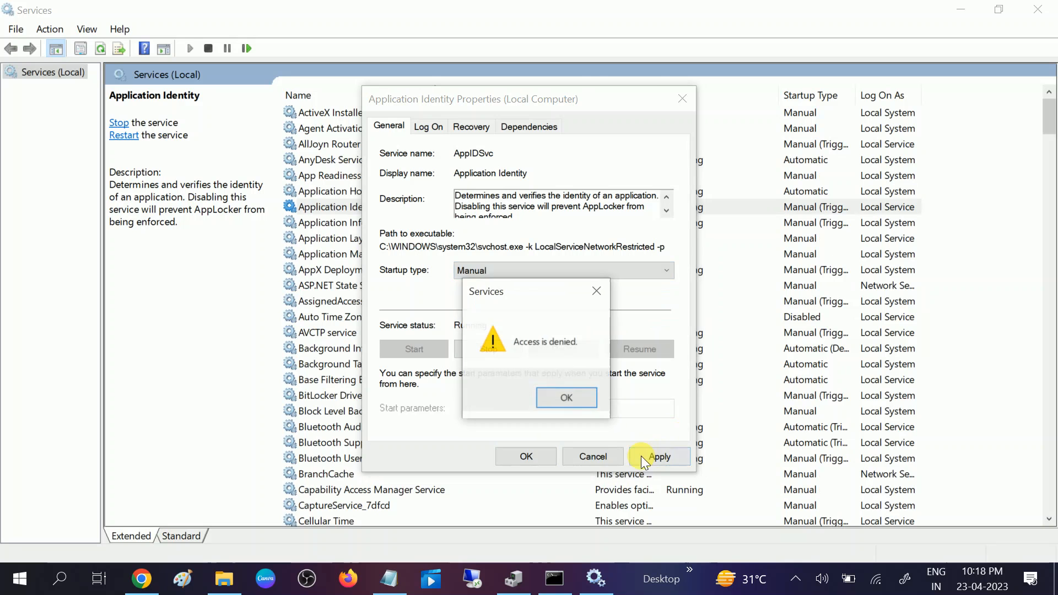
pyautogui.click(566, 397)
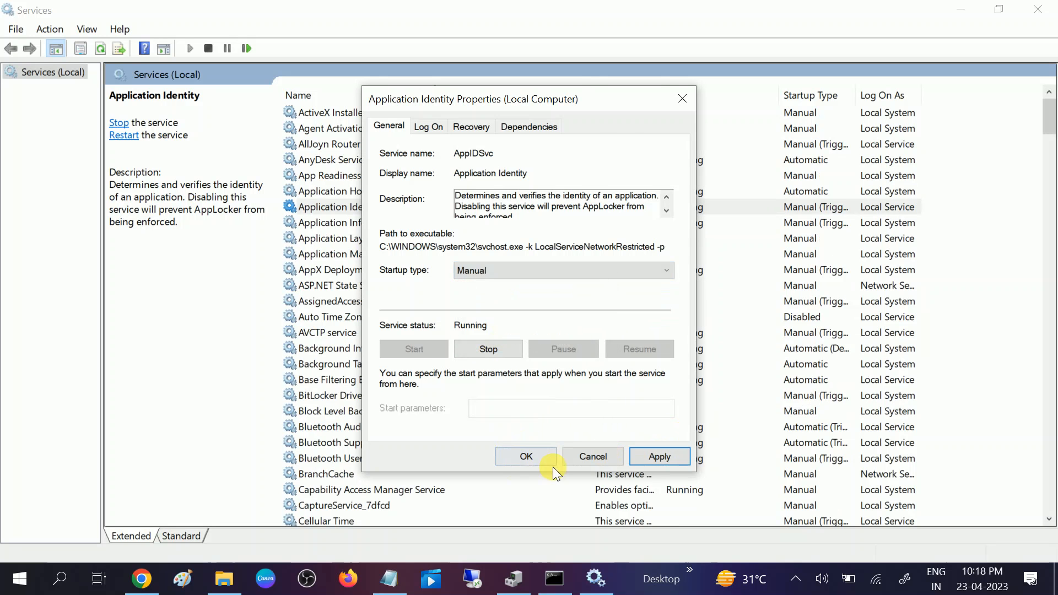
pyautogui.click(526, 456)
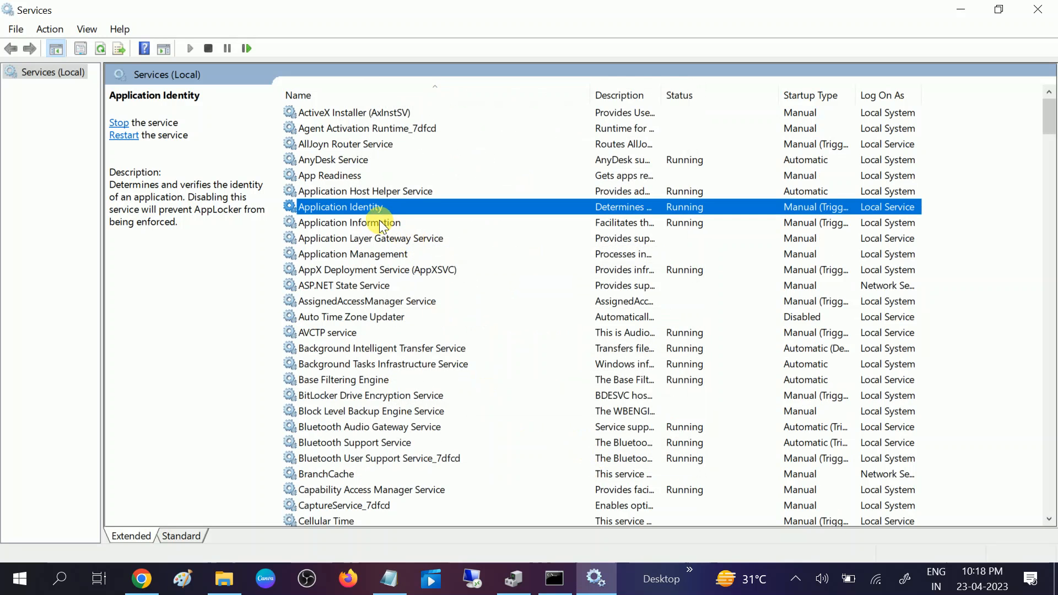
pyautogui.click(348, 223)
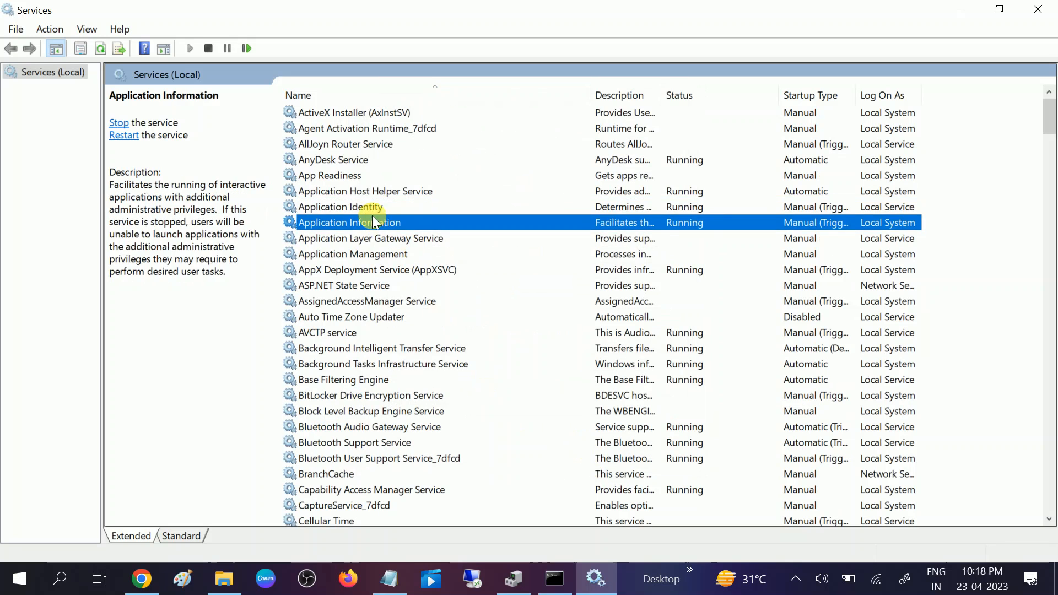
pyautogui.click(340, 207)
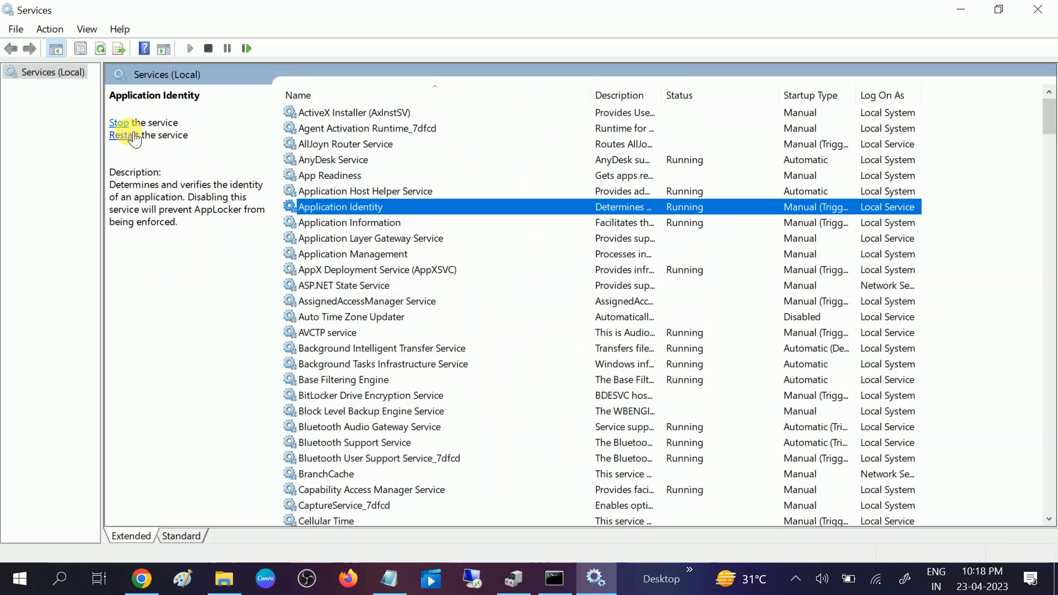
pyautogui.moveTo(378, 249)
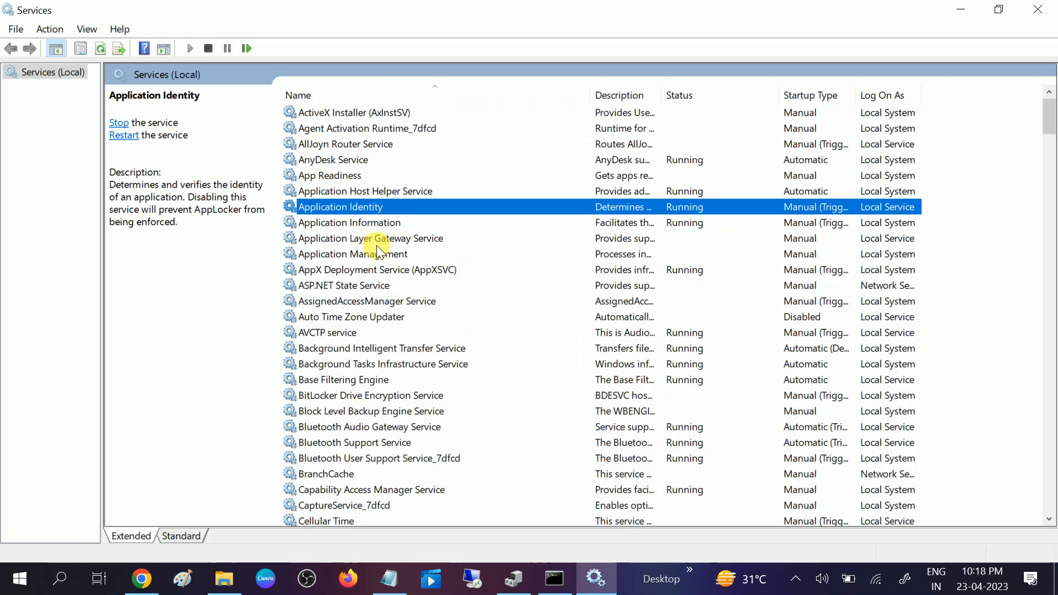
pyautogui.moveTo(737, 176)
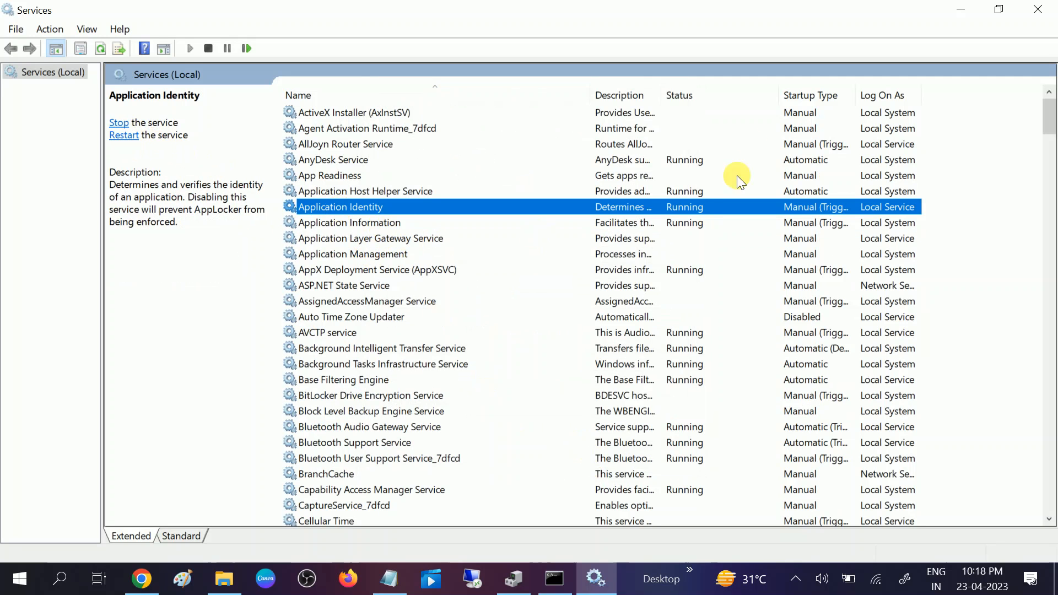
# Stop Application Identity, start it again, and confirm it shows Running
pyautogui.rightClick(340, 207)
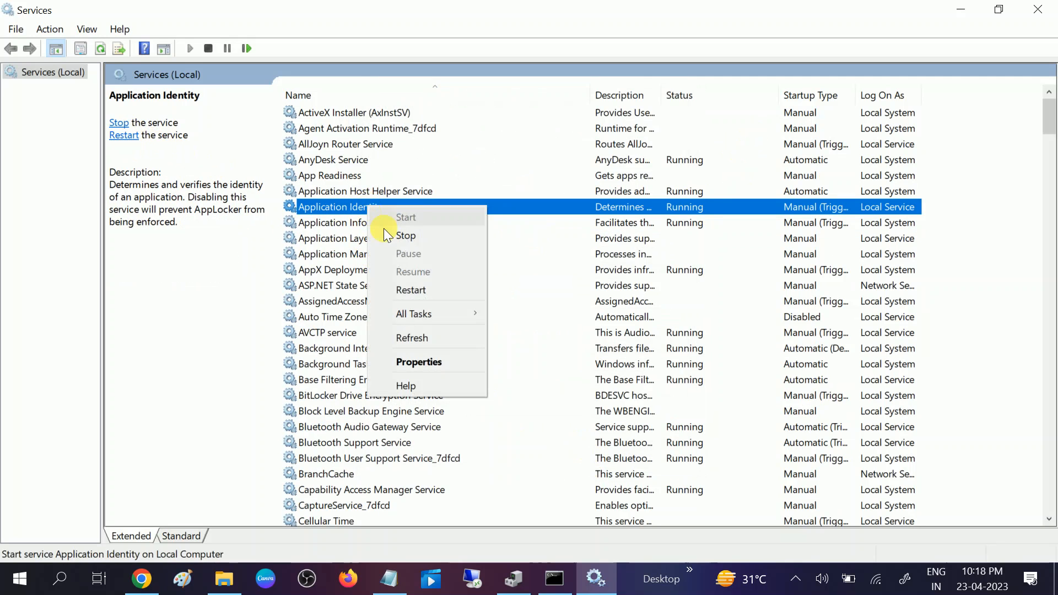
pyautogui.click(406, 235)
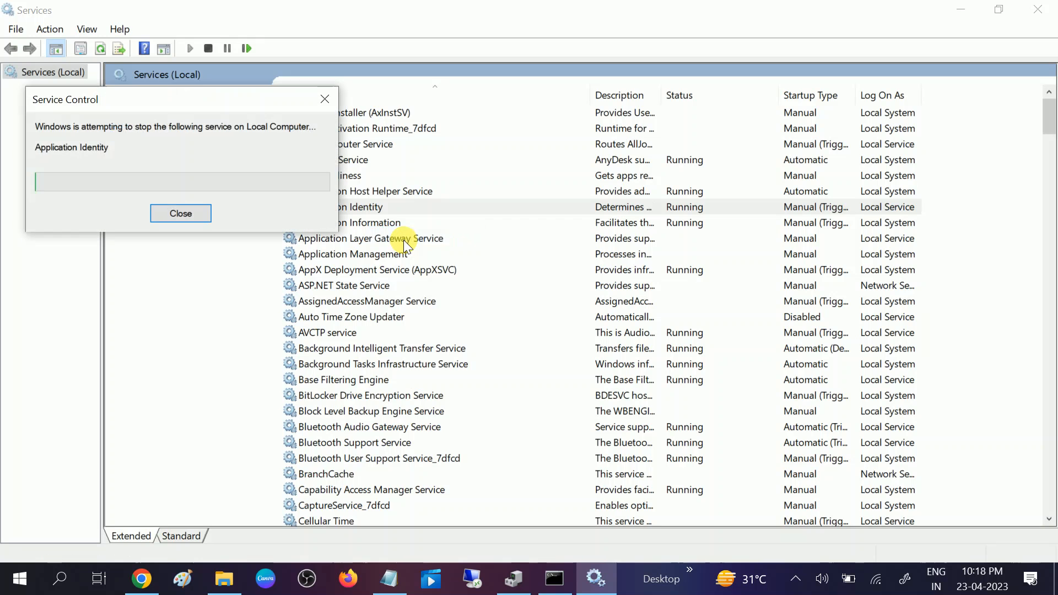
pyautogui.click(180, 213)
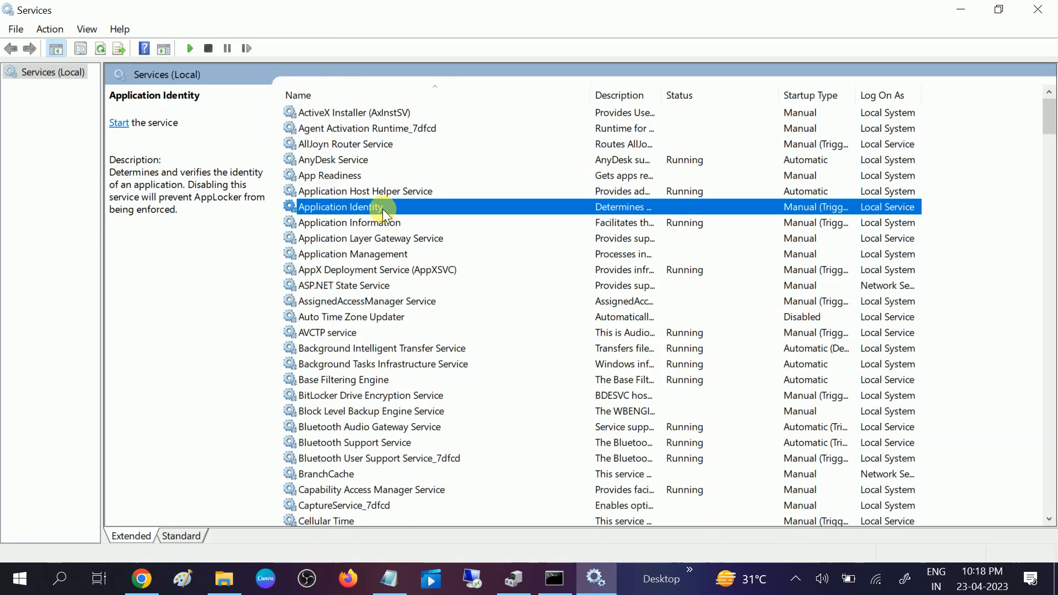
pyautogui.click(118, 123)
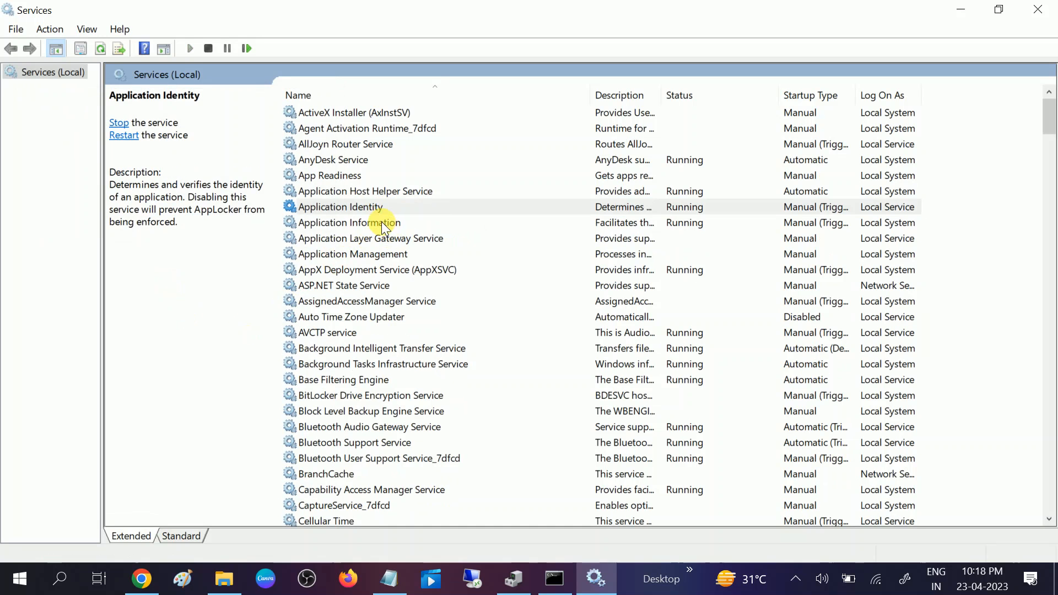
pyautogui.click(339, 206)
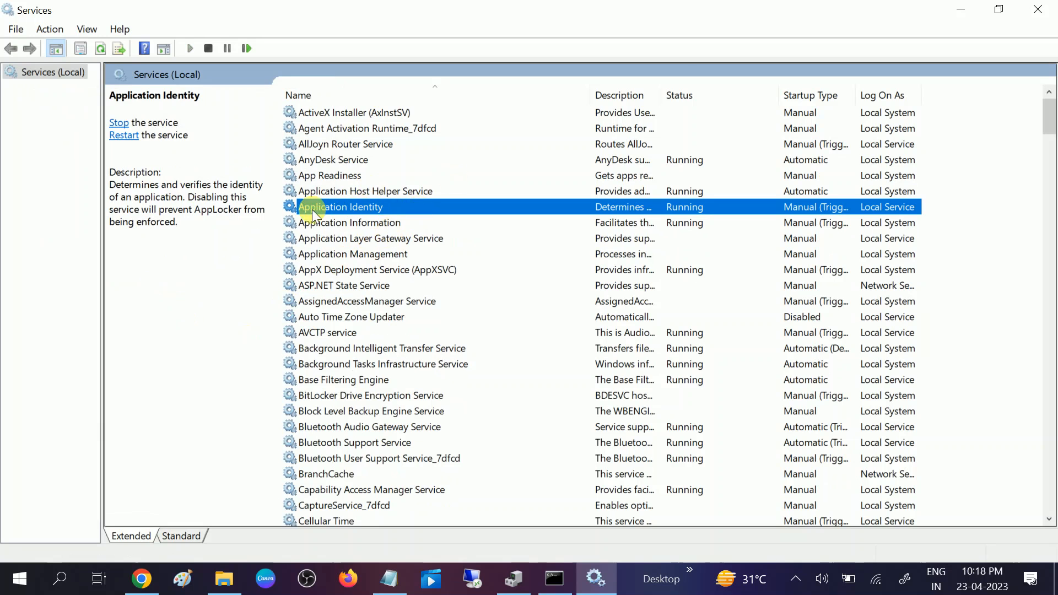
# Search 'cmd' and run Command Prompt as administrator
pyautogui.click(59, 579)
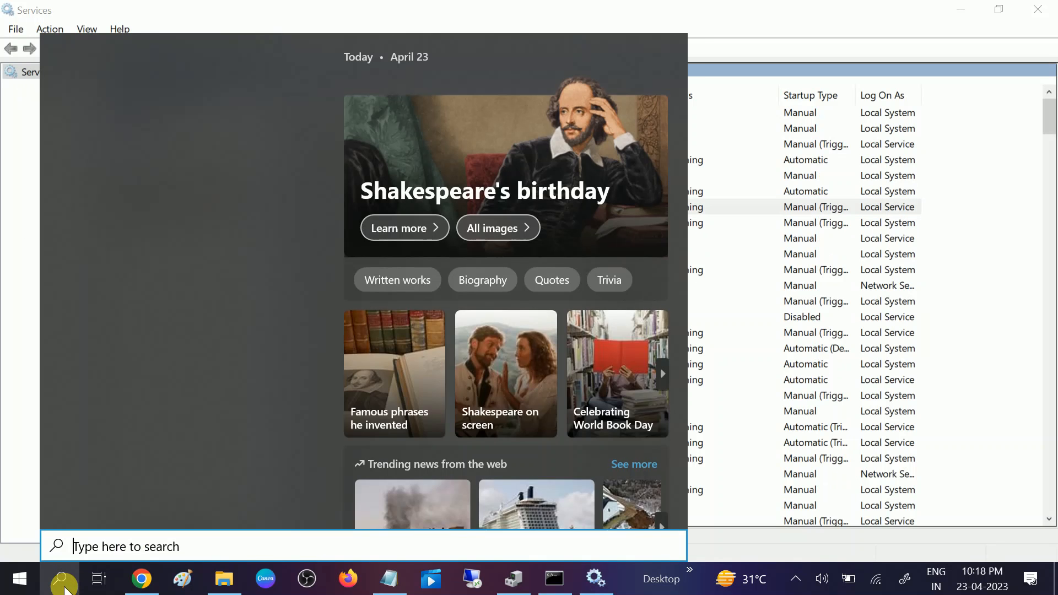
pyautogui.write('cmd')
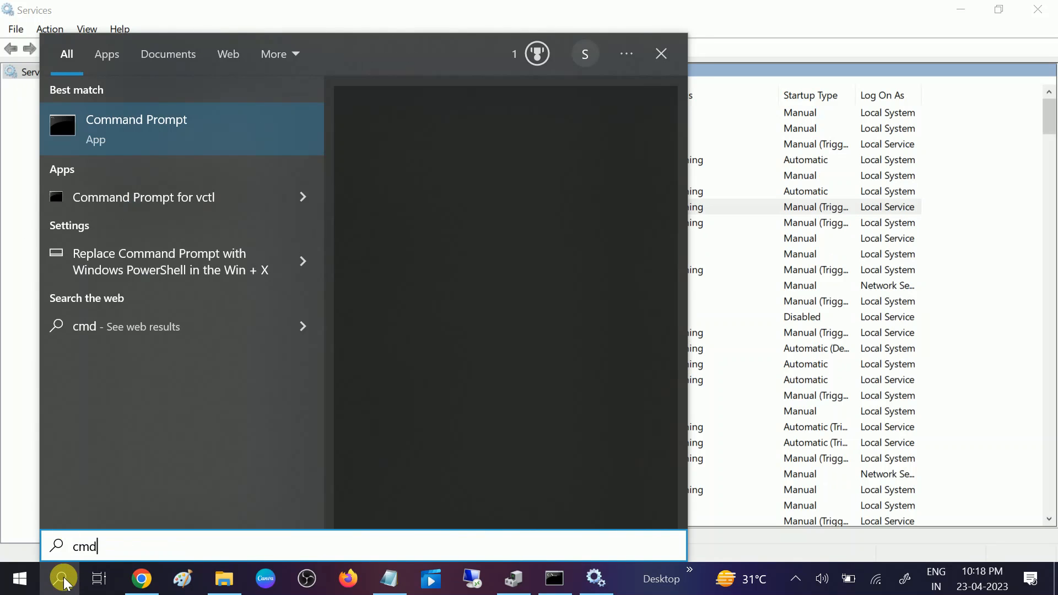
pyautogui.rightClick(136, 128)
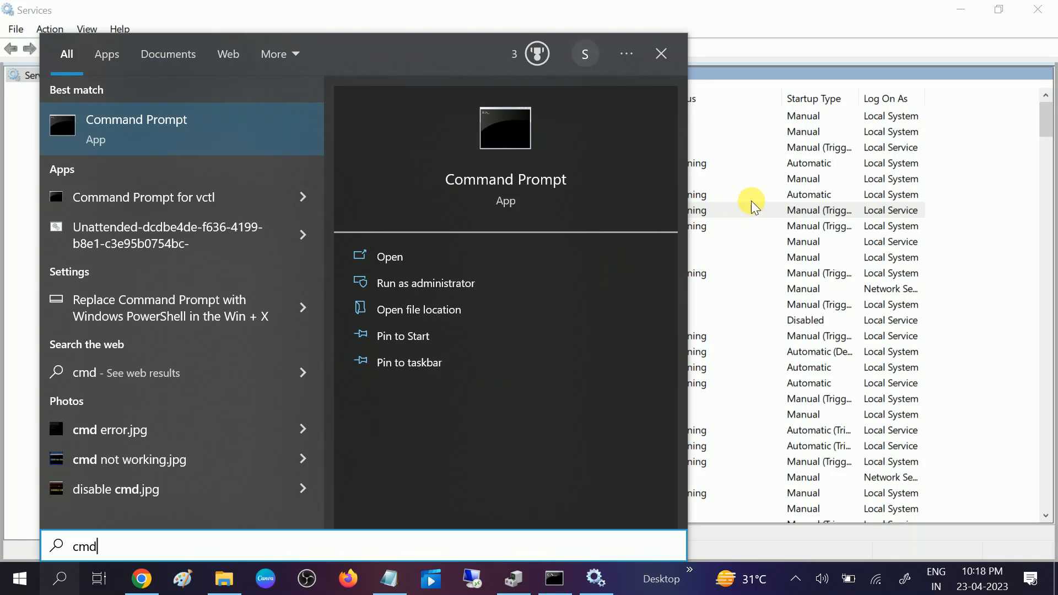
pyautogui.click(426, 283)
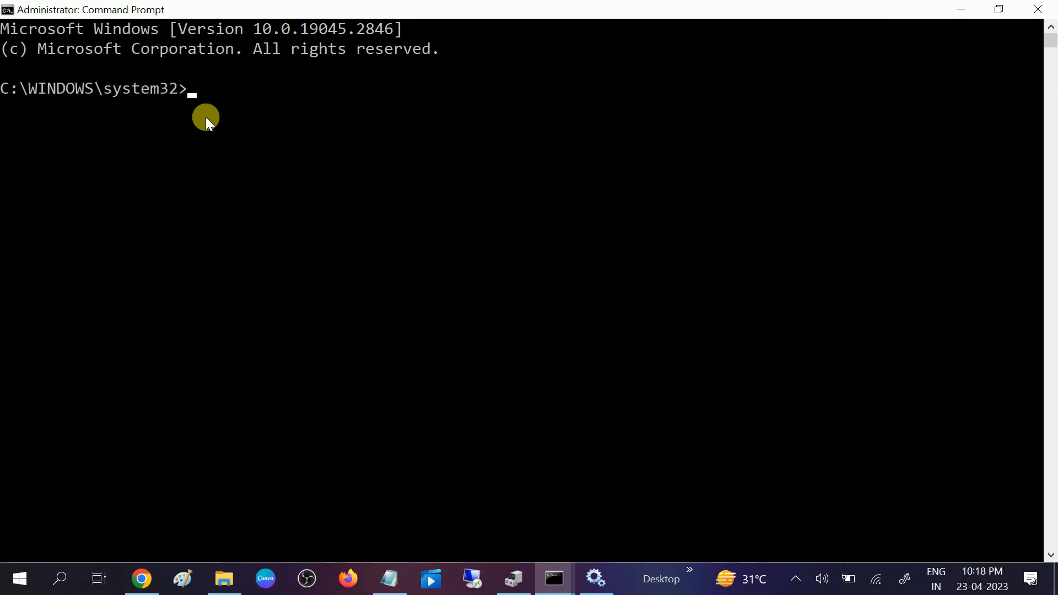
# Run 'sfc /scannow' to begin the system file scan
pyautogui.write('sfc')
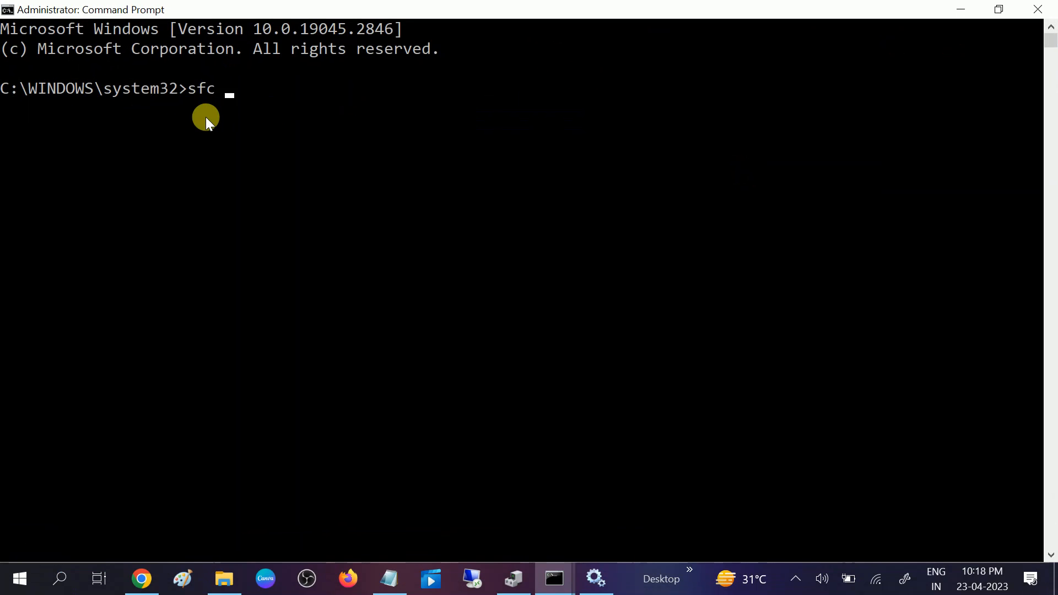
pyautogui.write('/sca')
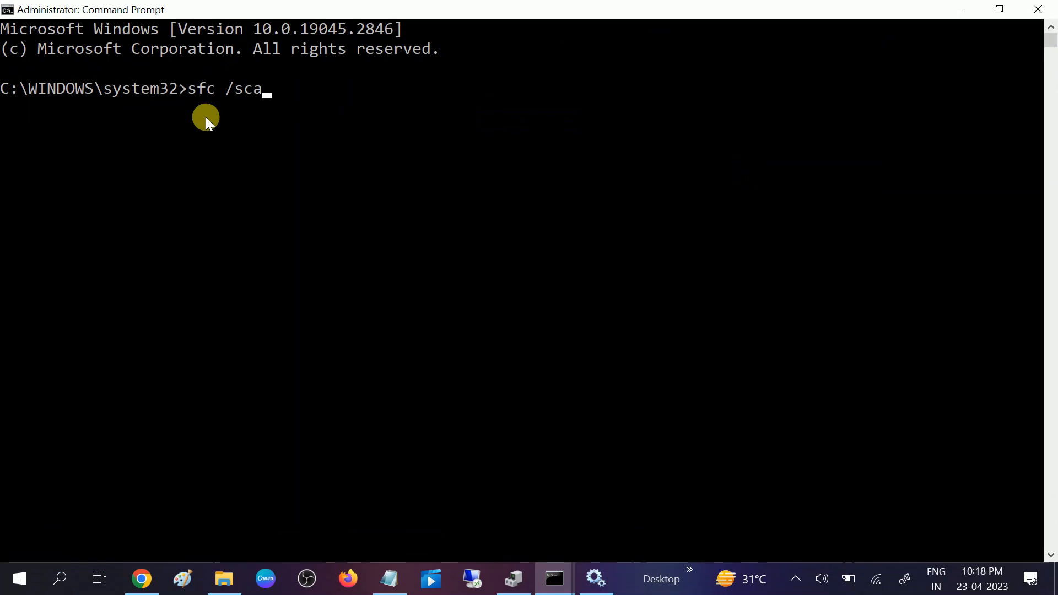
pyautogui.write('nnow')
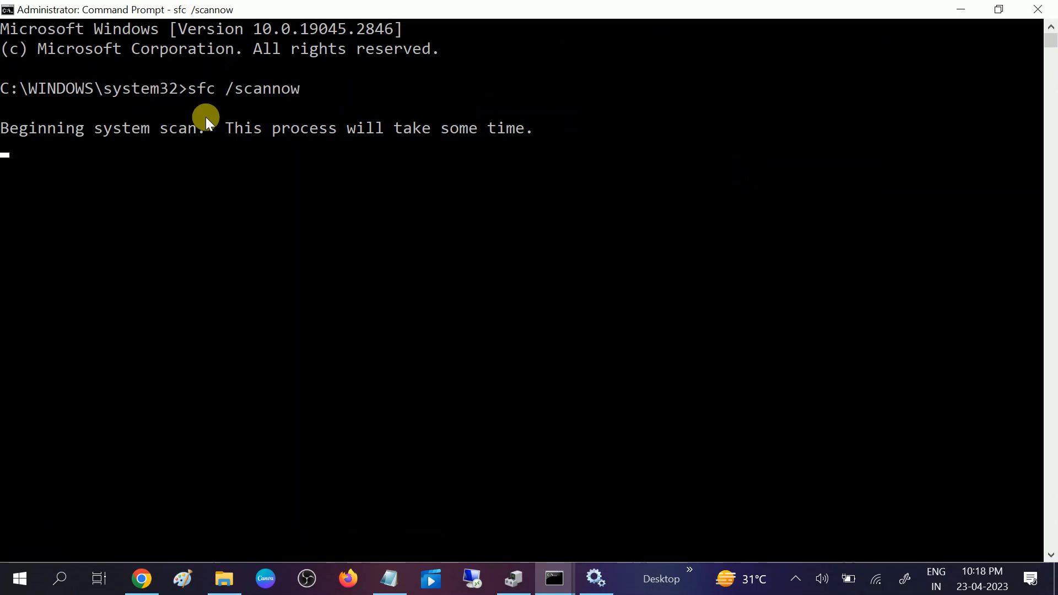
pyautogui.moveTo(144, 265)
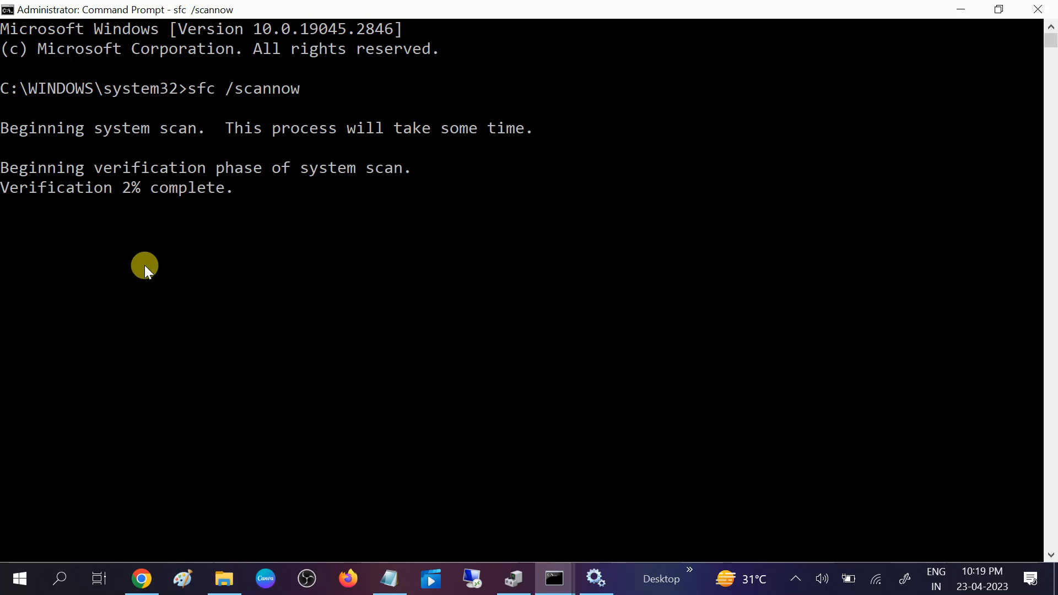
pyautogui.moveTo(117, 210)
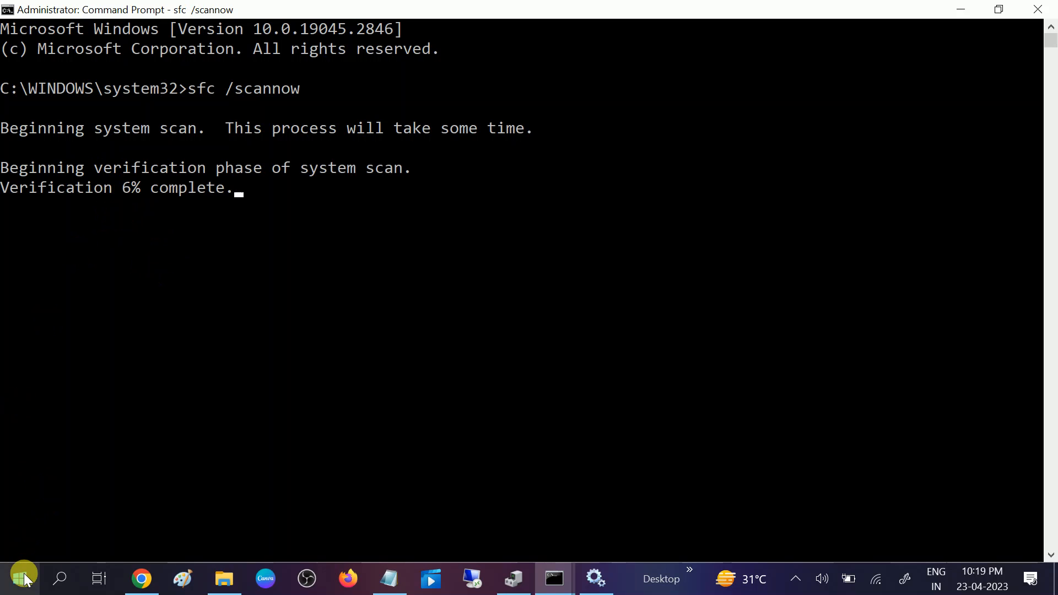
# Search 'check' and run Check for updates on the Windows Update page
pyautogui.click(59, 578)
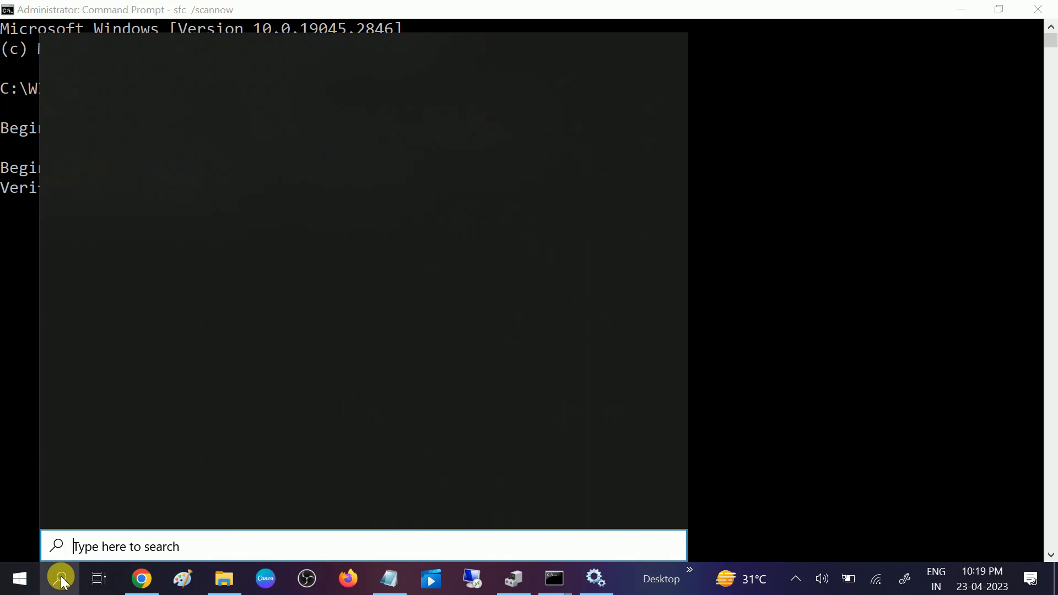
pyautogui.write('check')
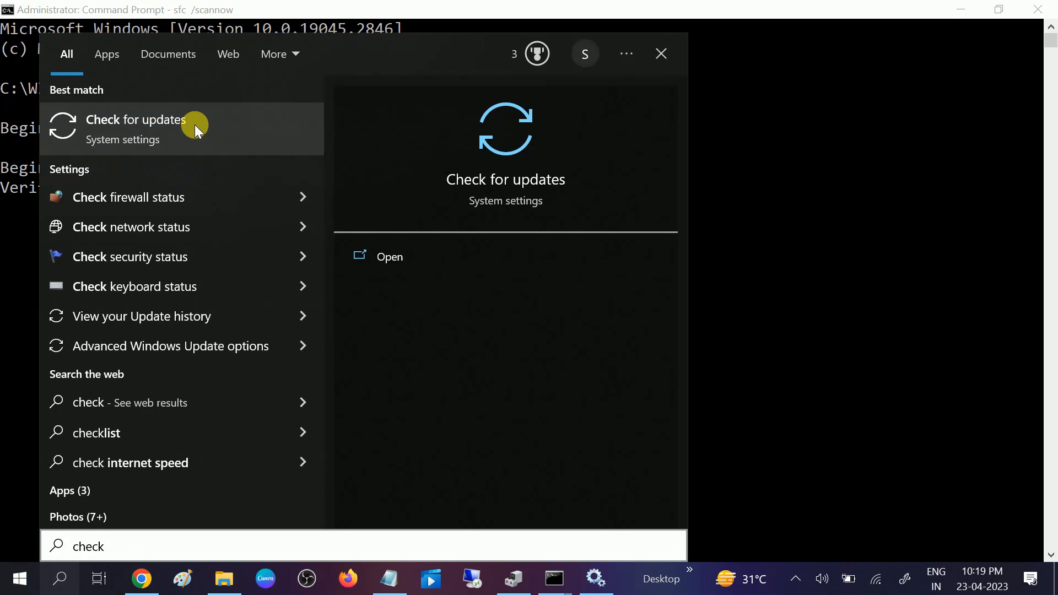
pyautogui.click(135, 128)
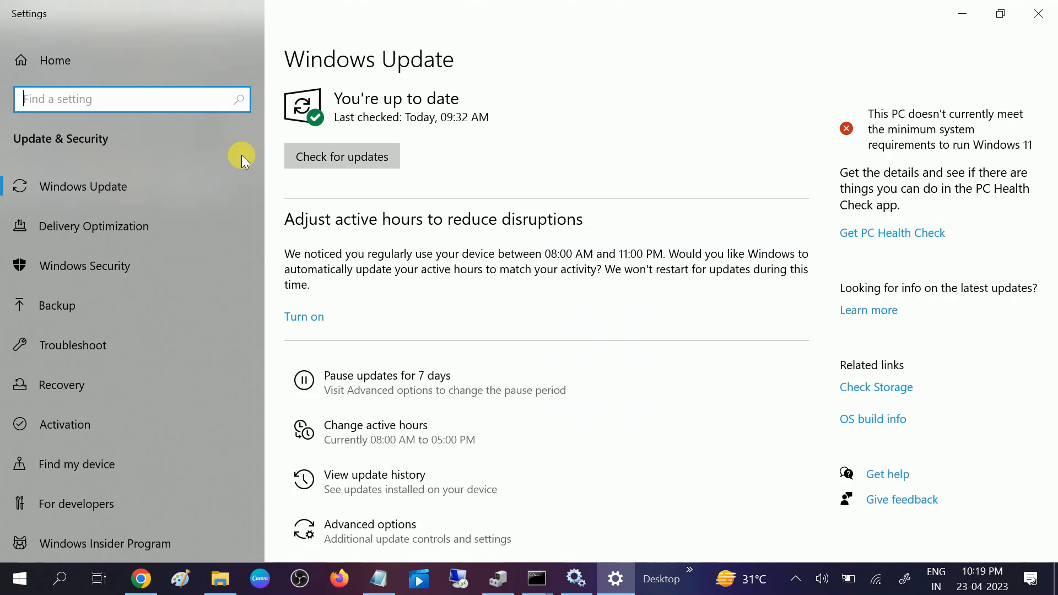
pyautogui.click(342, 156)
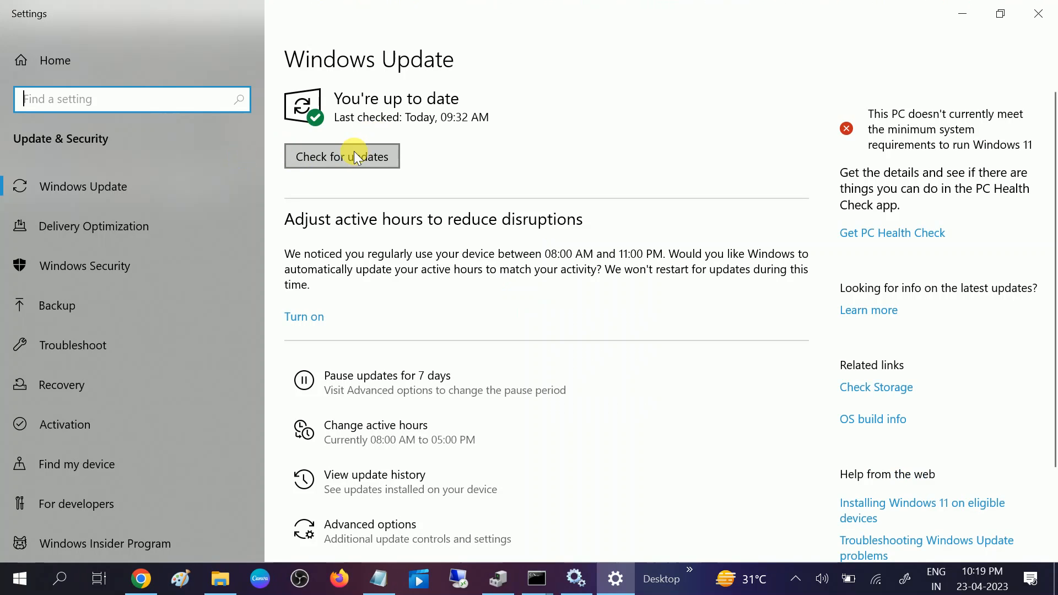
pyautogui.moveTo(344, 120)
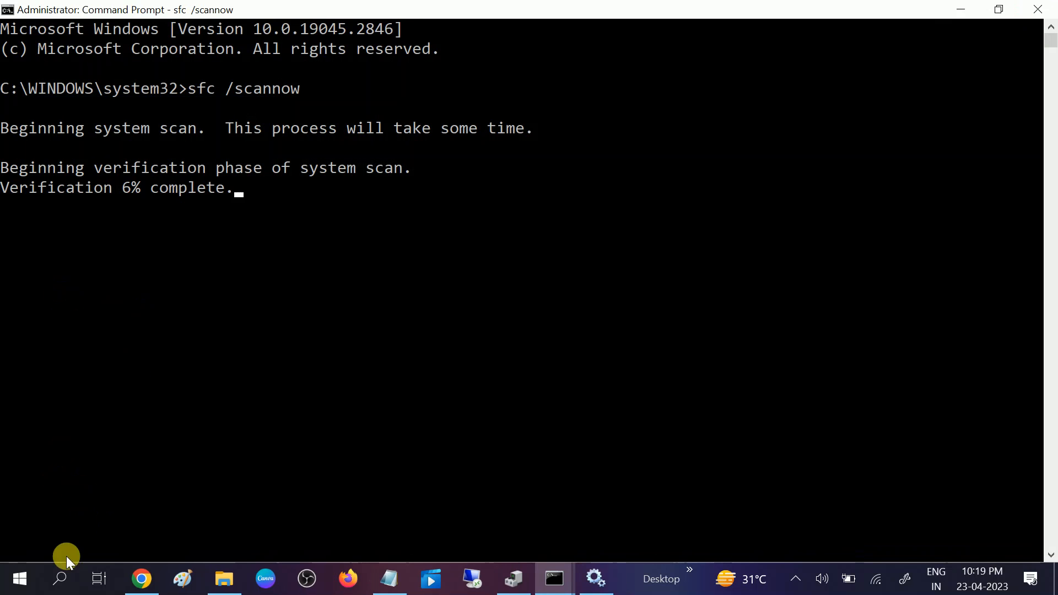
# Search 'control panel' and open Programs and Features
pyautogui.write('con')
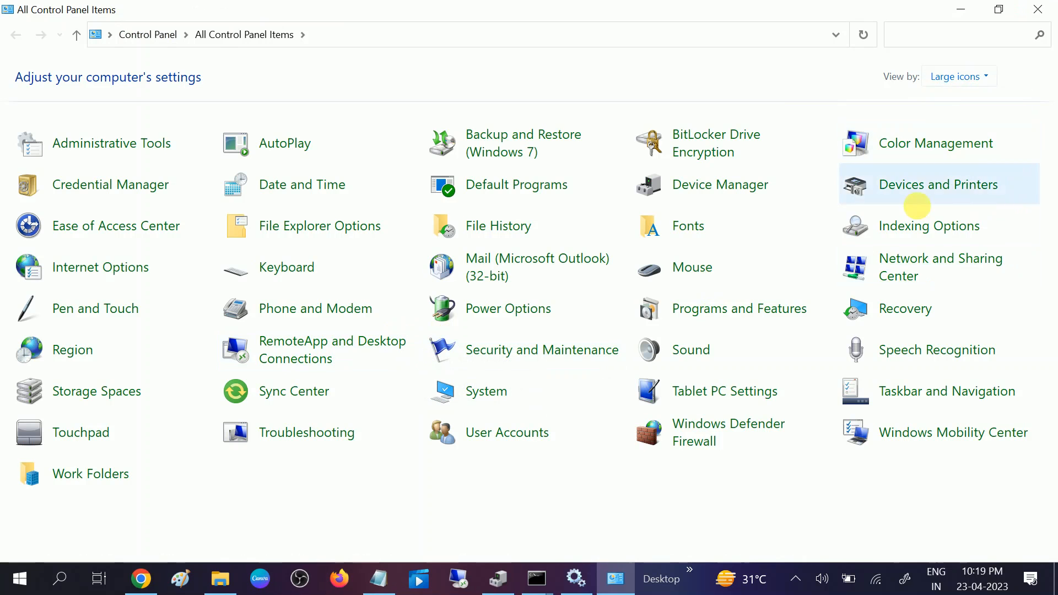
pyautogui.moveTo(712, 309)
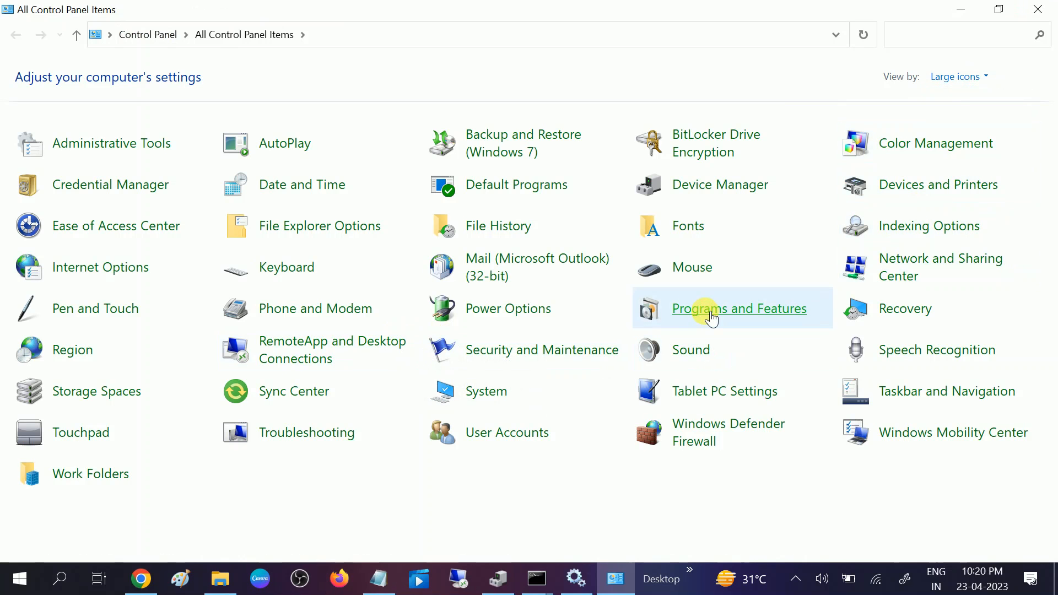
pyautogui.click(738, 308)
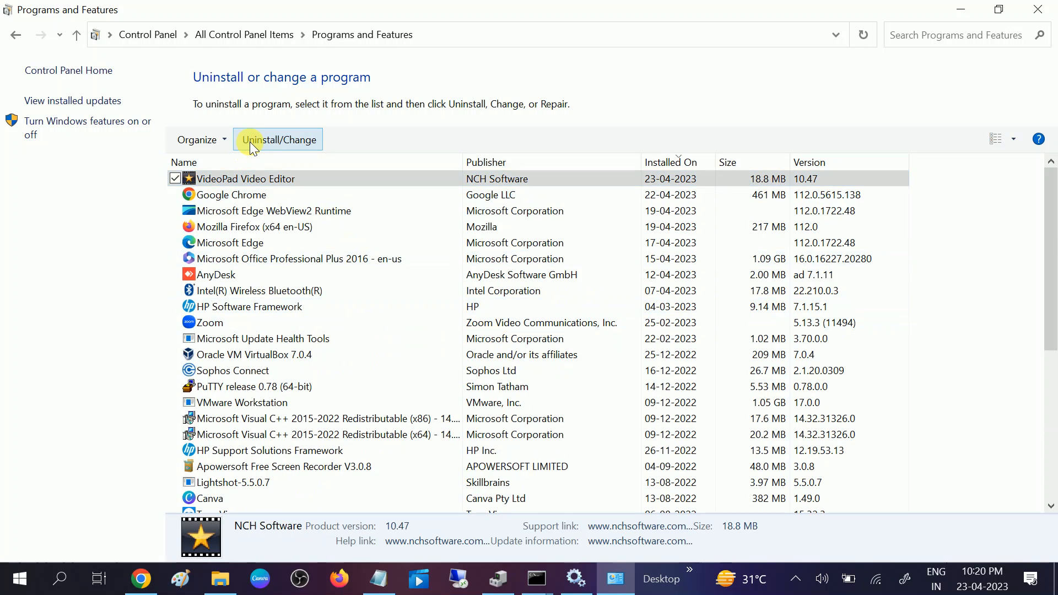
pyautogui.moveTo(441, 391)
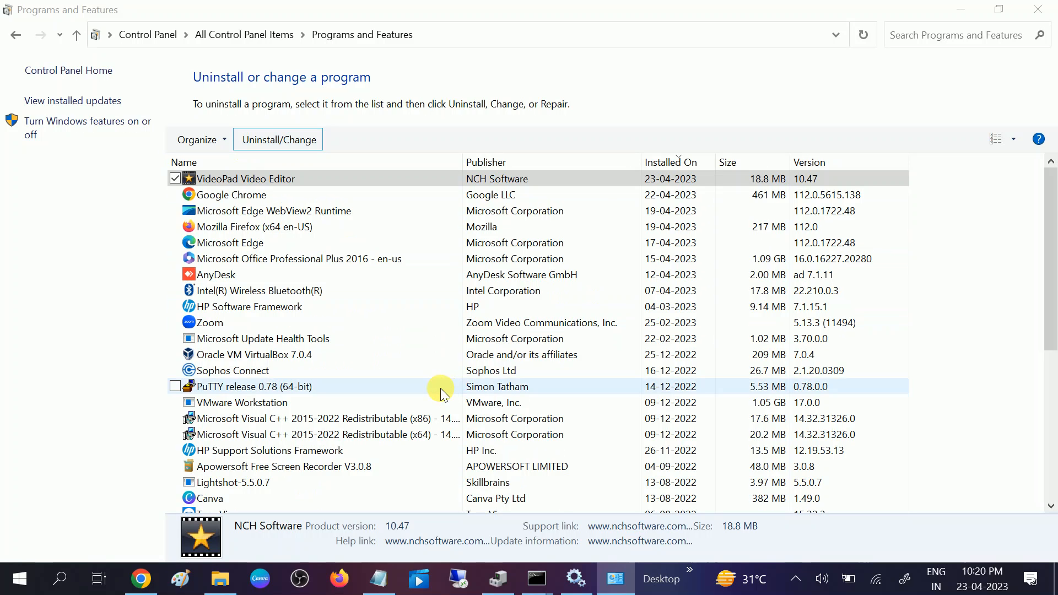
# Run the VideoPad Video Editor uninstaller from Control Panel through to its Finish page
pyautogui.click(277, 139)
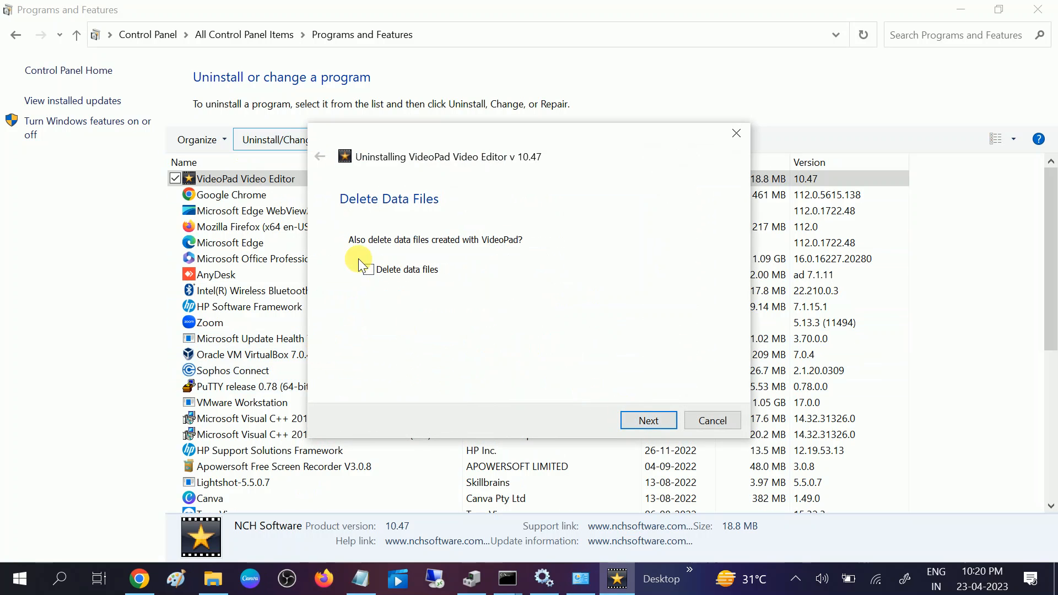
pyautogui.click(647, 421)
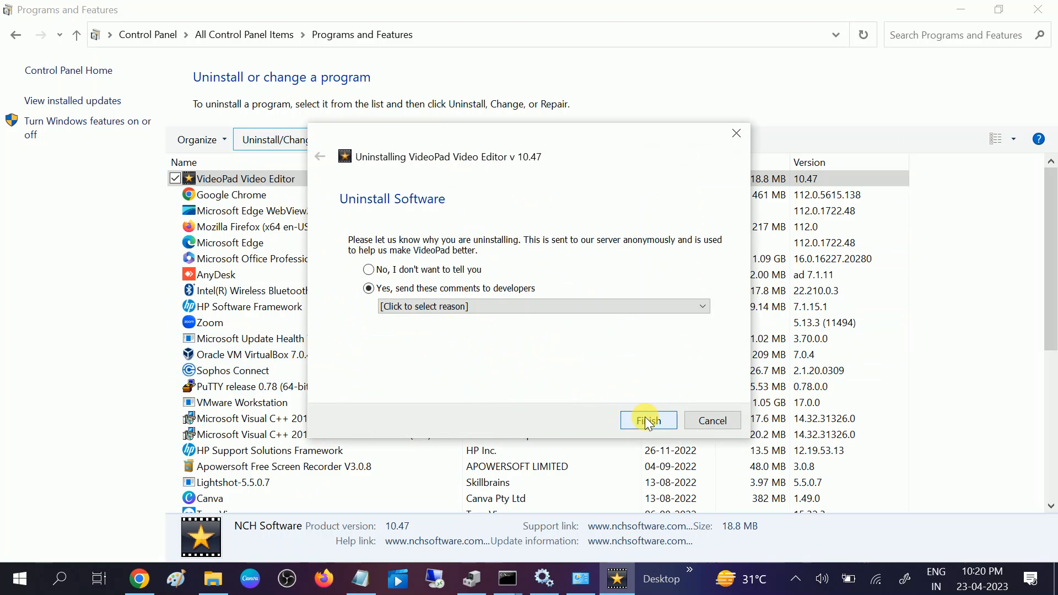
pyautogui.click(647, 420)
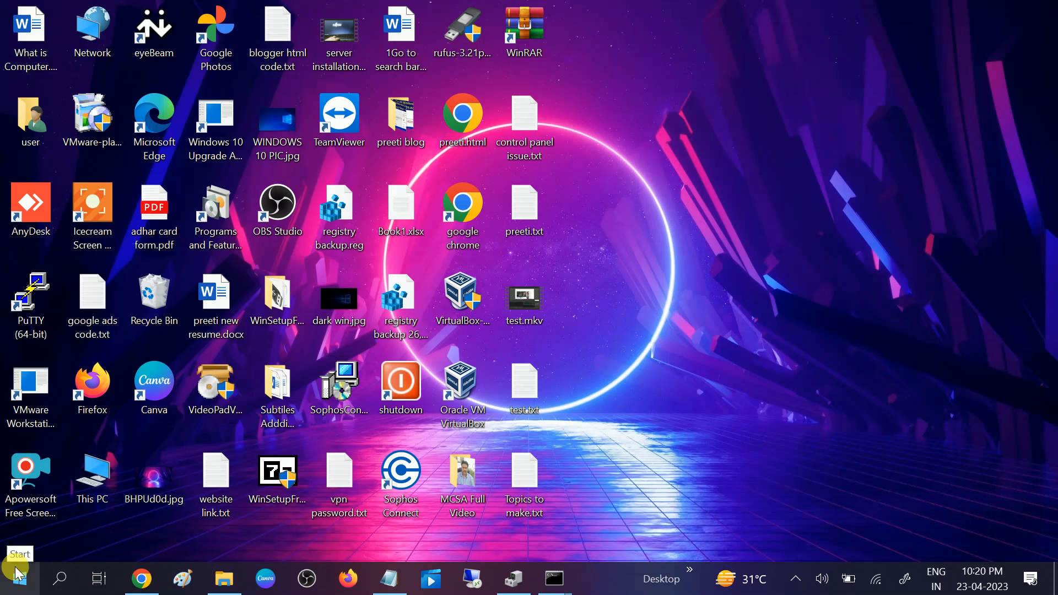
pyautogui.moveTo(625, 188)
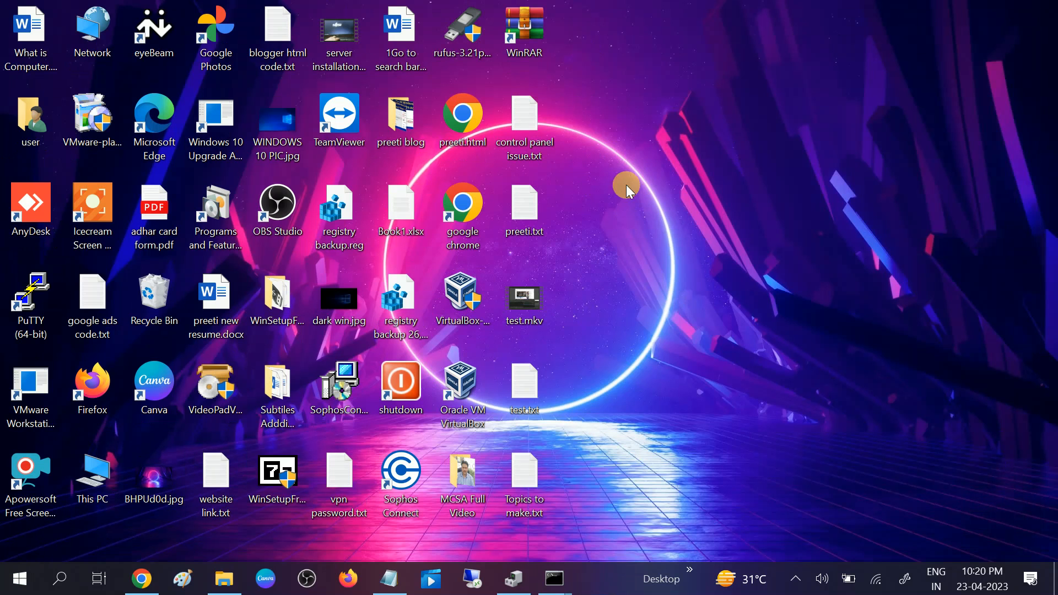
pyautogui.moveTo(631, 215)
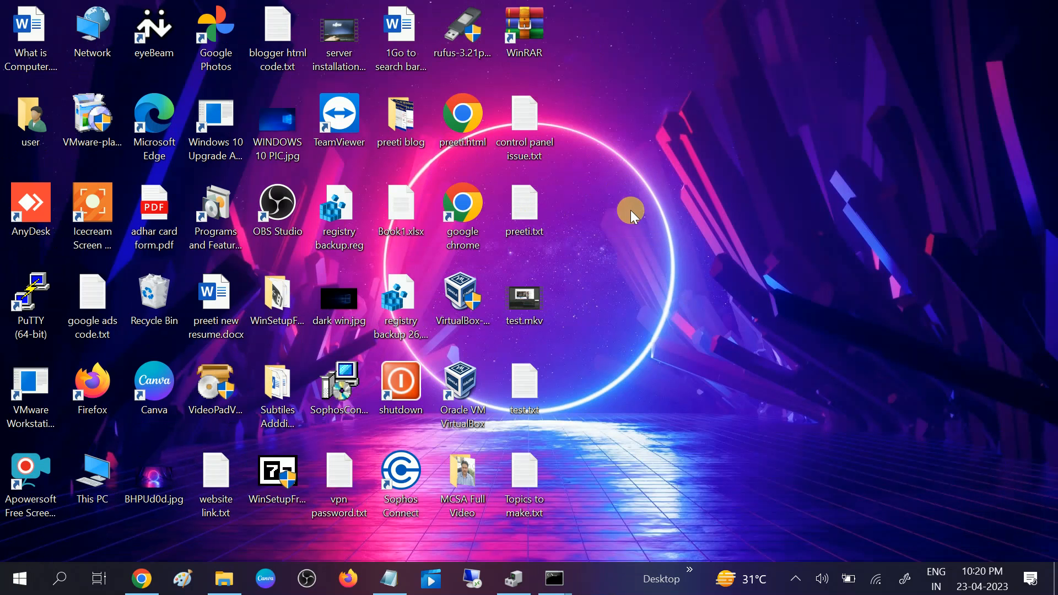